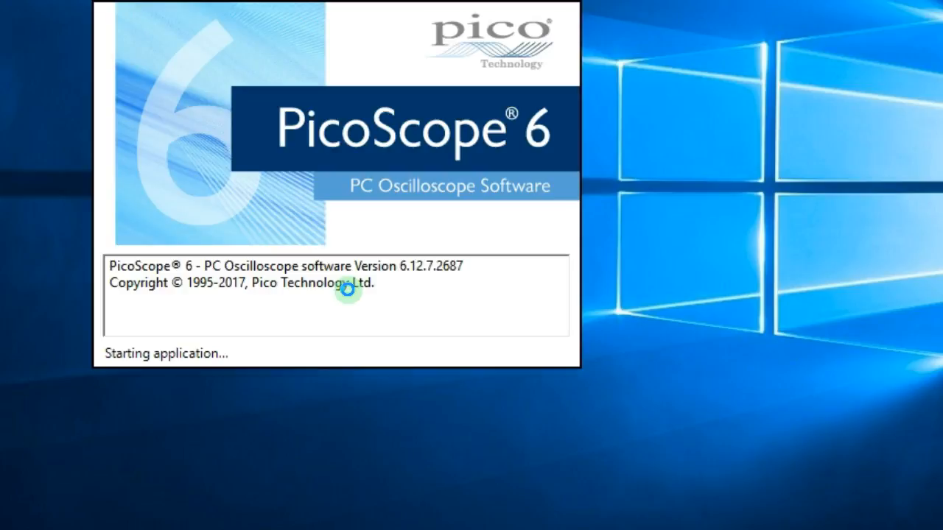
mouse_move(511, 376)
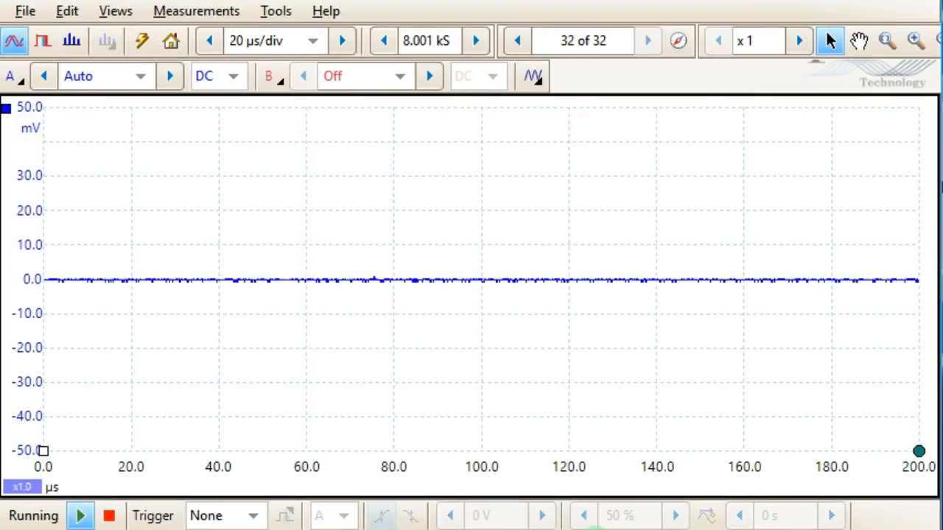
mouse_move(227, 131)
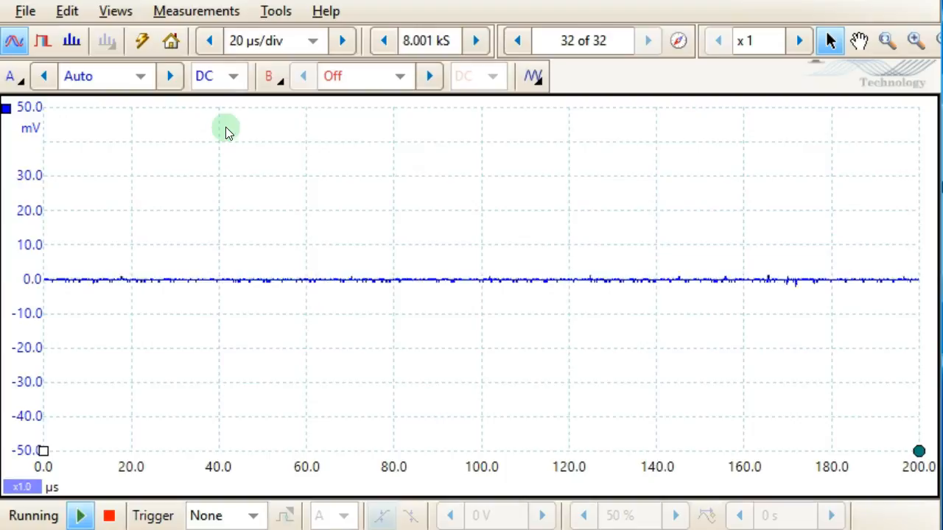
mouse_move(153, 137)
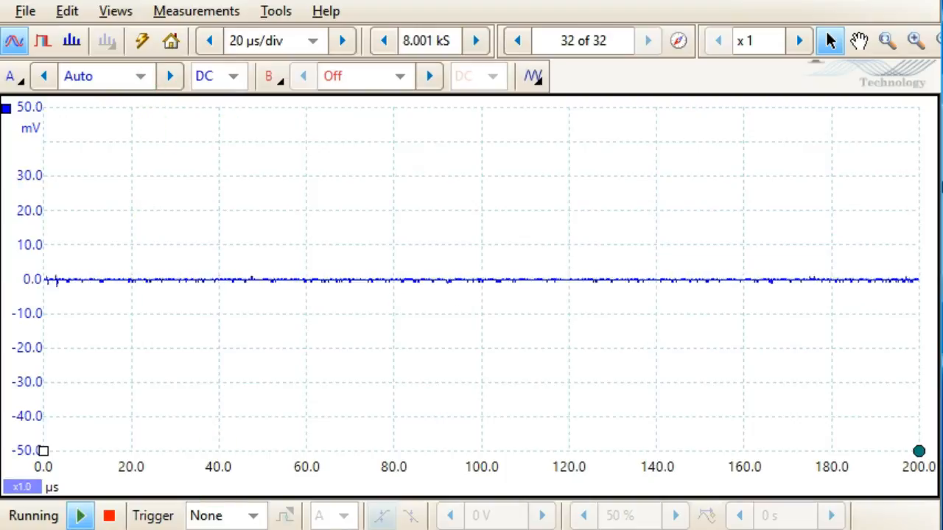
- Switch channel A triggering to Repeat mode with the threshold kept at 0 V
left_click(253, 515)
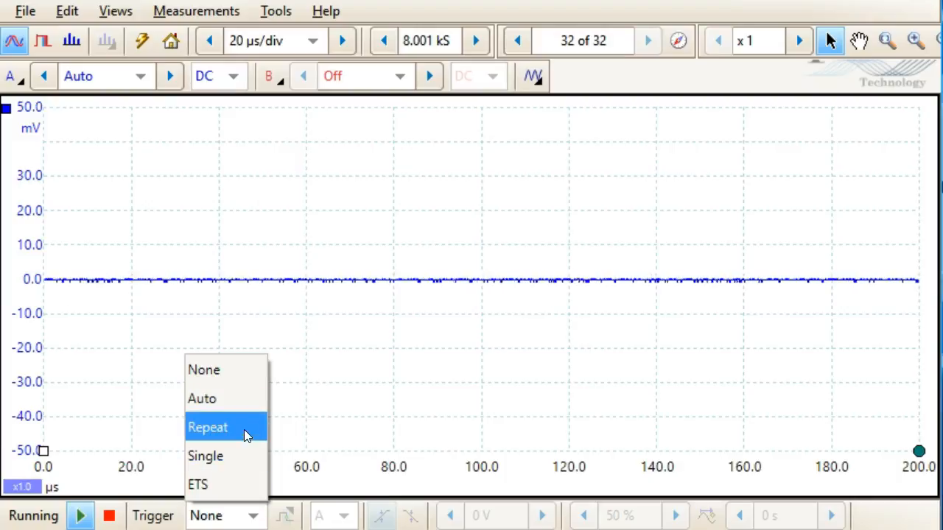
mouse_move(229, 456)
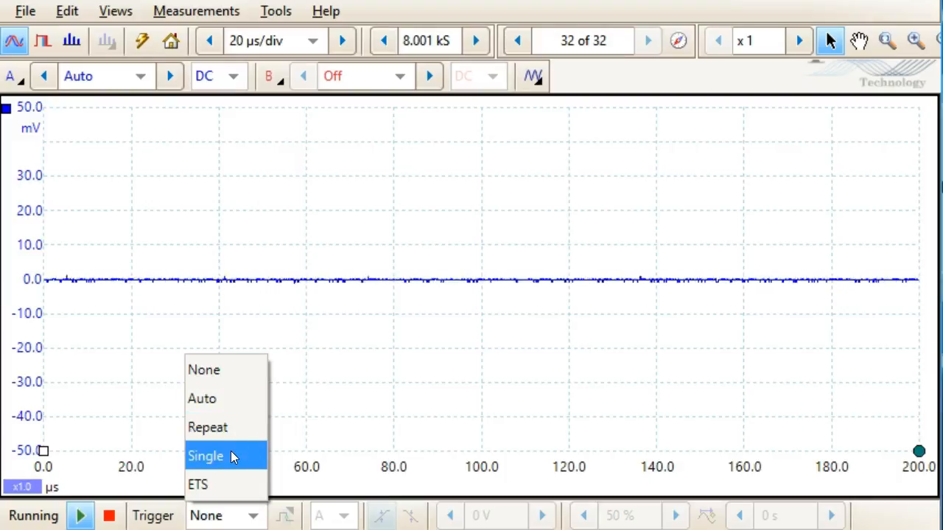
left_click(207, 427)
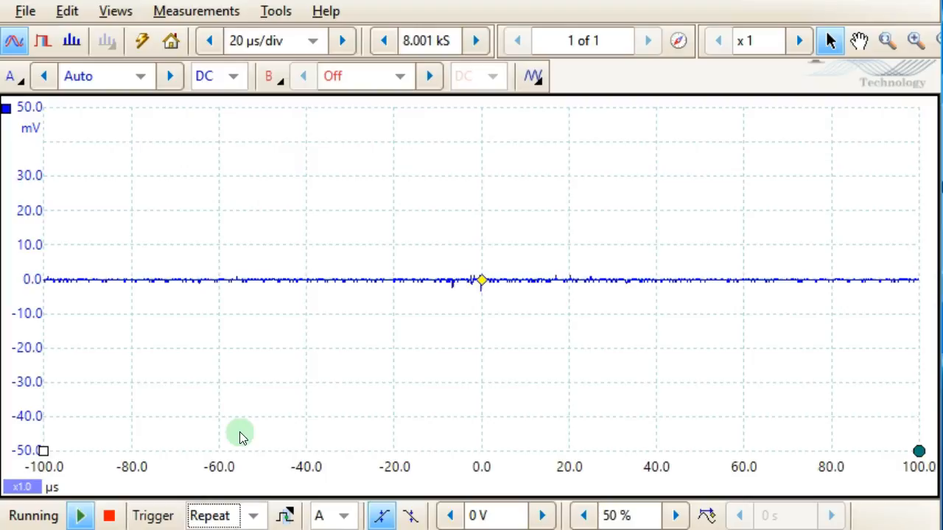
left_click(517, 41)
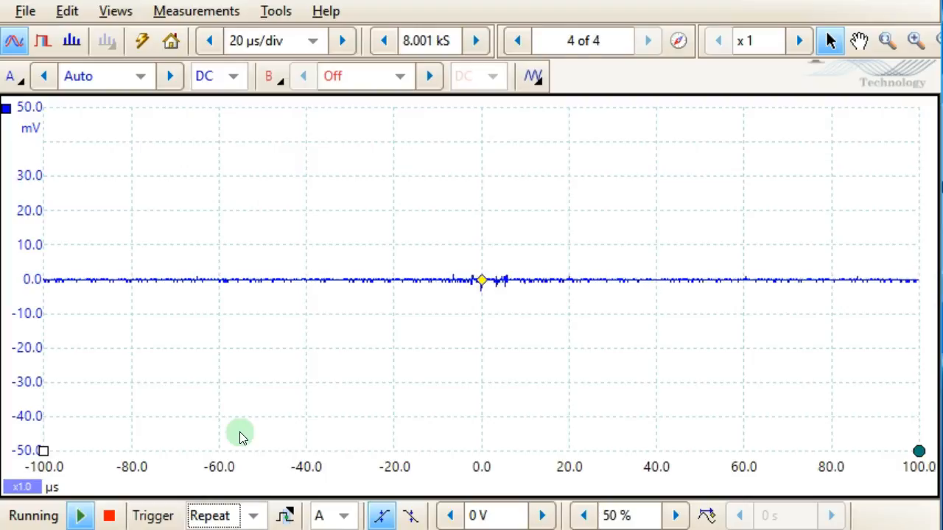
left_click(647, 41)
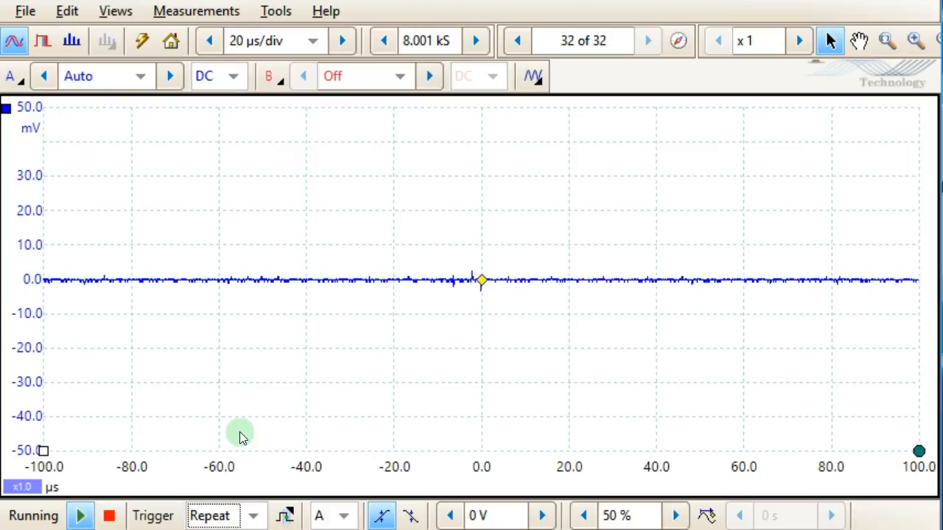
mouse_move(482, 284)
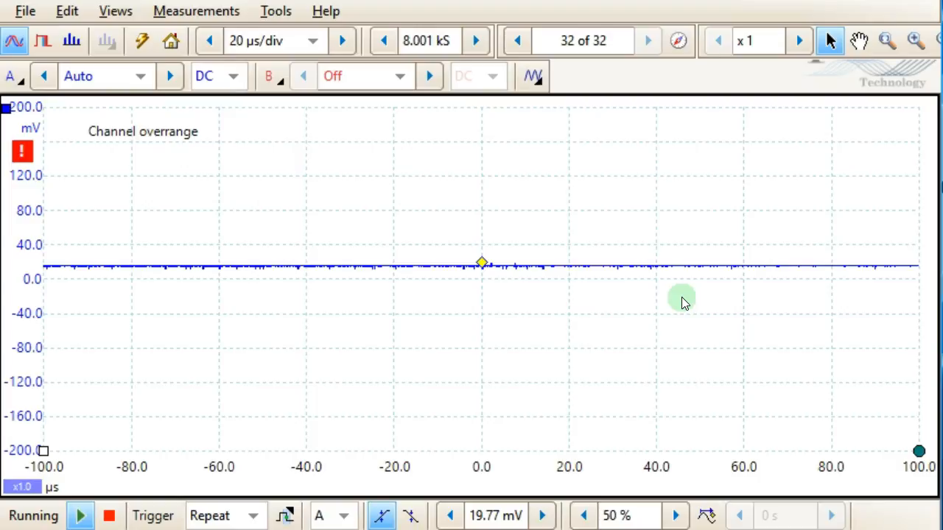
mouse_move(681, 300)
type("0 V")
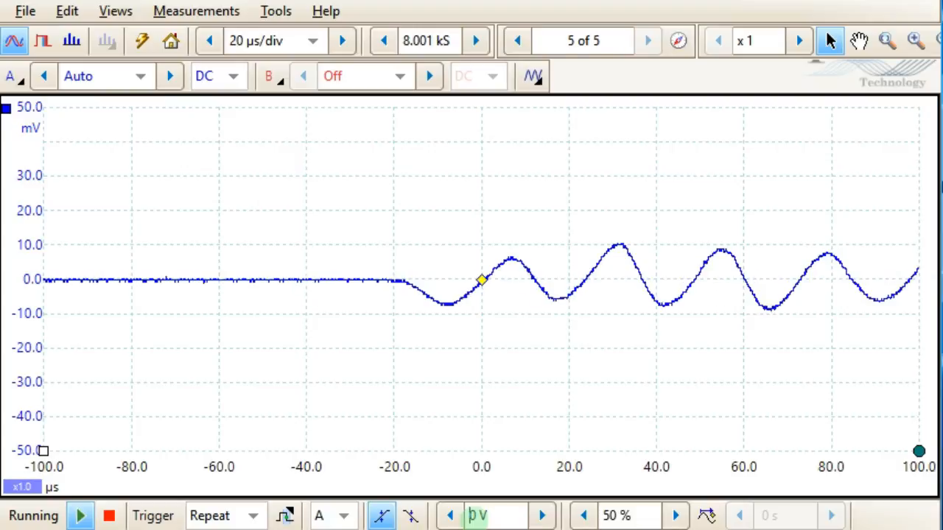
mouse_move(380, 114)
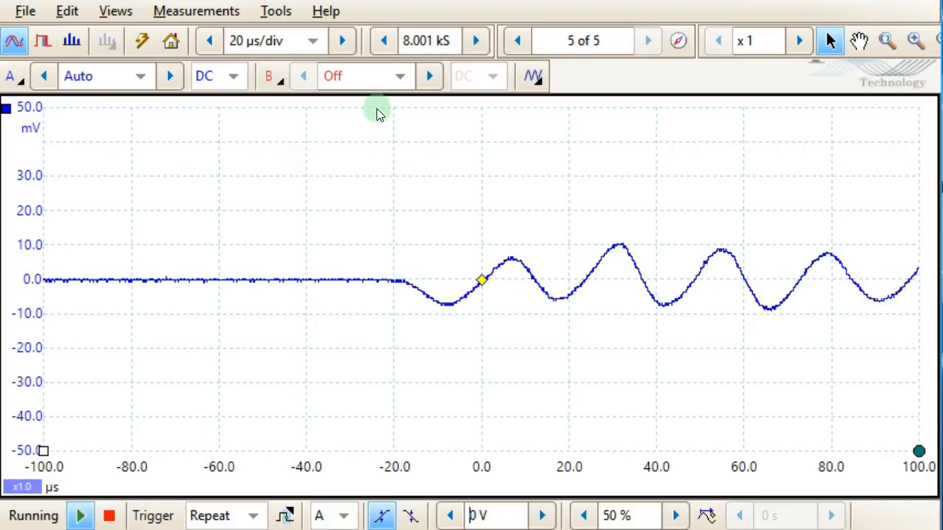
- Capture 1 MS samples at 100 µs/div with the trigger point moved to the left edge
left_click(475, 41)
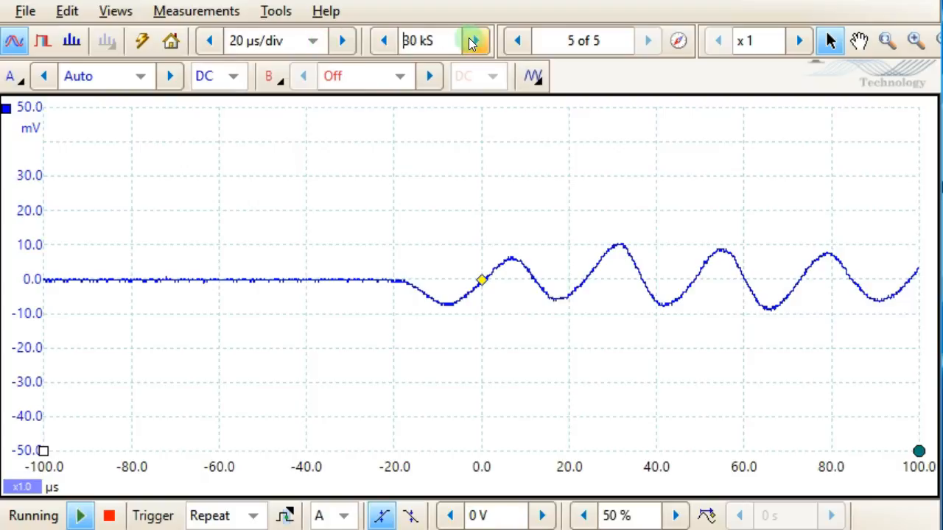
left_click(473, 35)
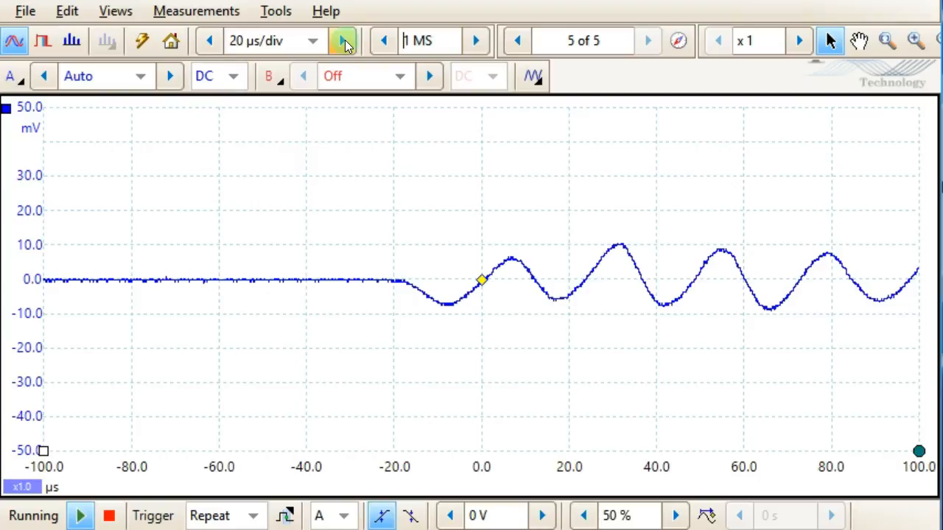
left_click(343, 40)
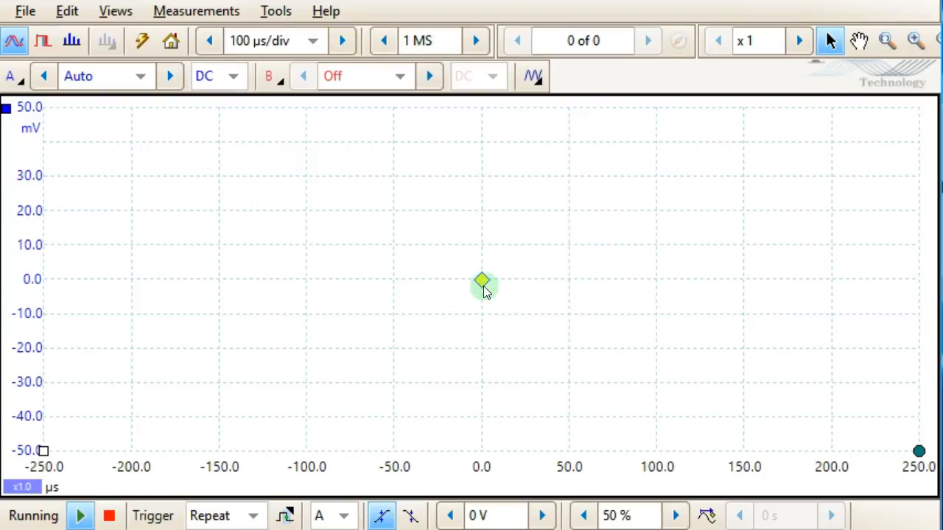
left_click_drag(483, 281, 57, 291)
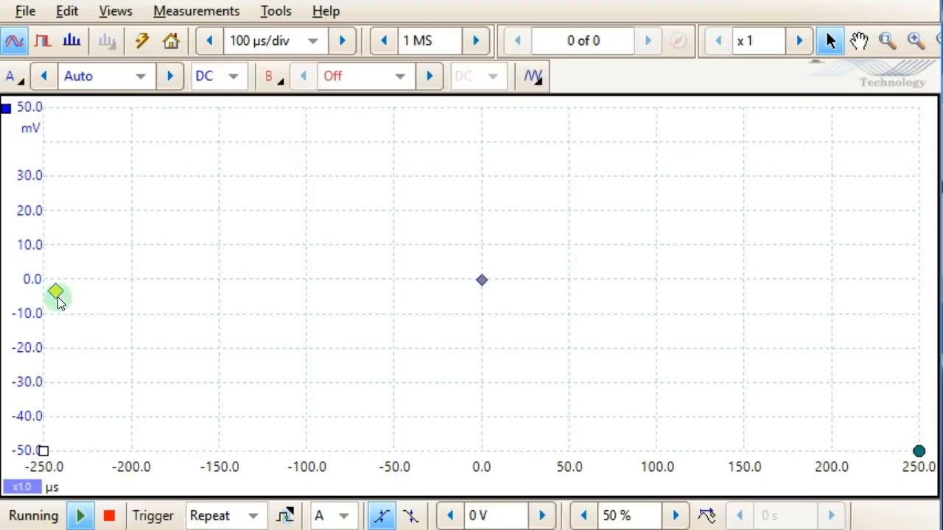
left_click_drag(58, 293, 57, 280)
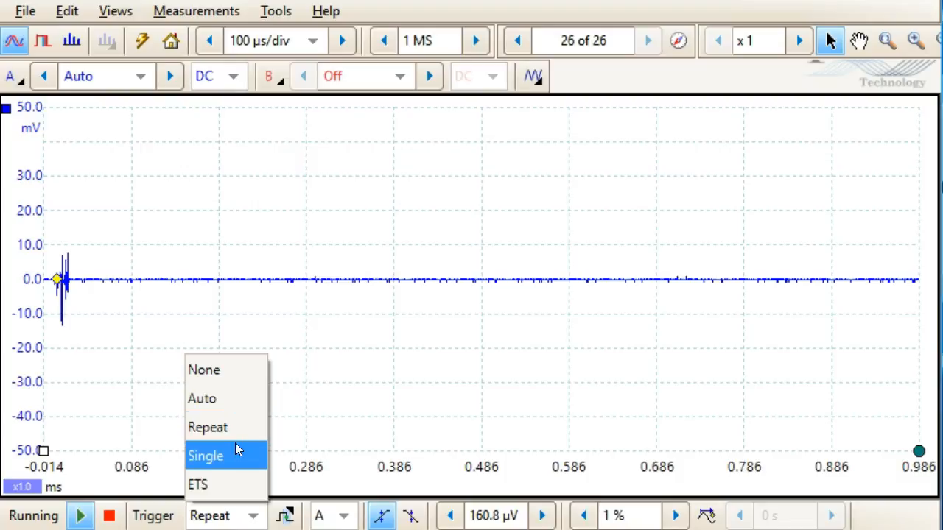
- Capture a ringing burst in Single trigger mode, raising the trigger level to about 20 mV
left_click(205, 457)
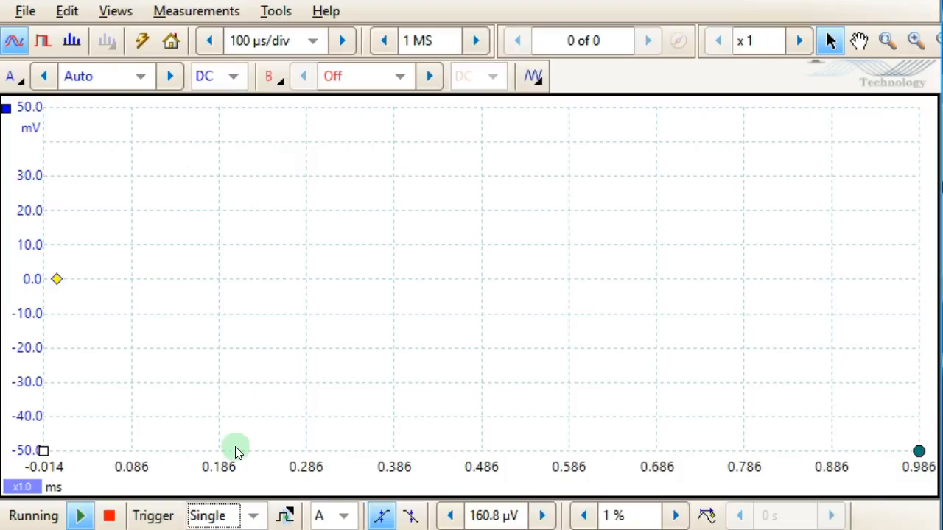
left_click(108, 515)
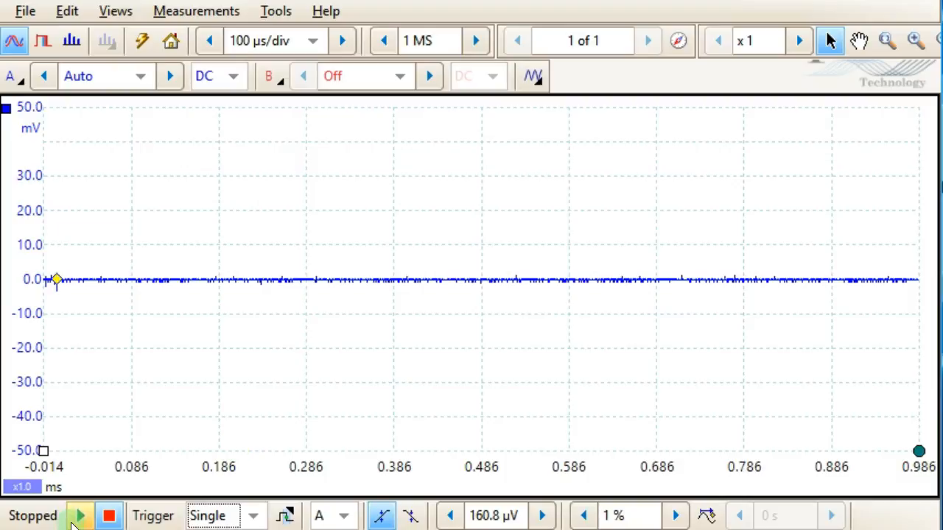
left_click(79, 515)
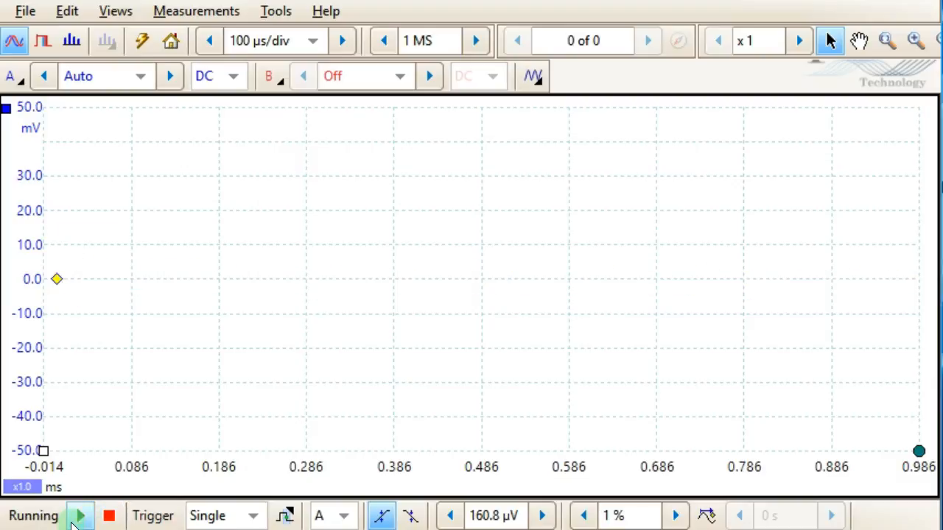
left_click(108, 515)
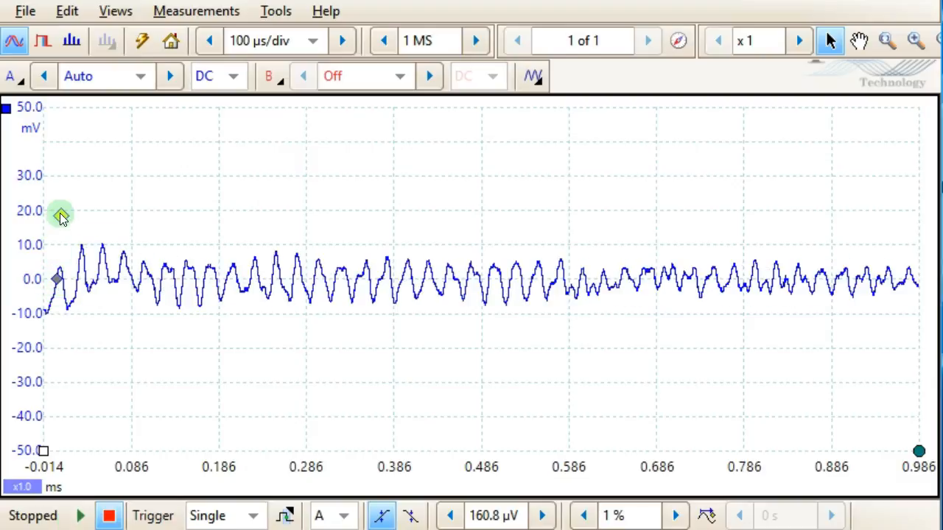
left_click(81, 515)
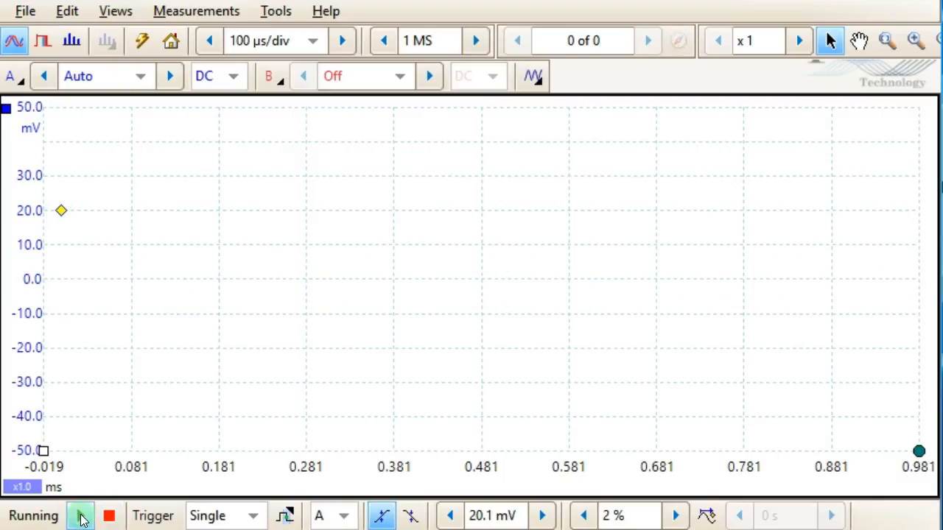
left_click(80, 516)
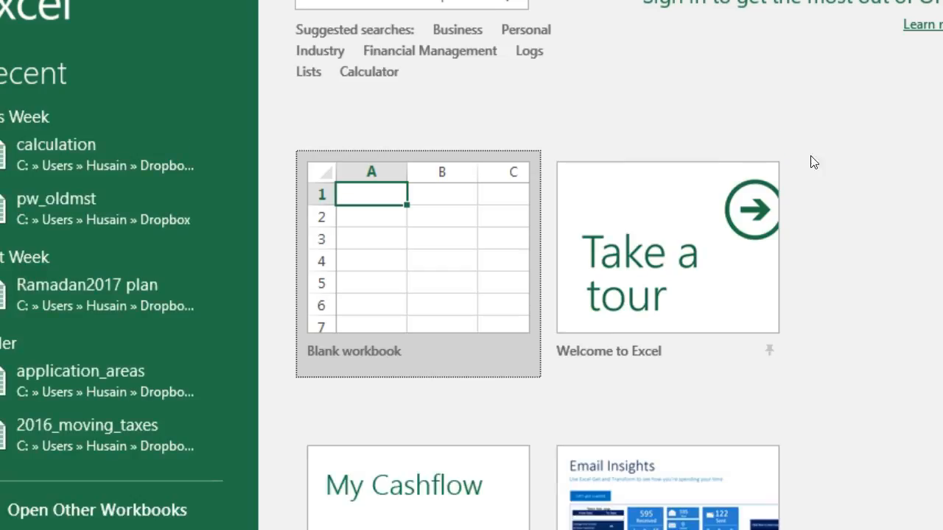
- Create a blank workbook and type the headings start, 10 cycles, Period and Frequency
left_click(417, 245)
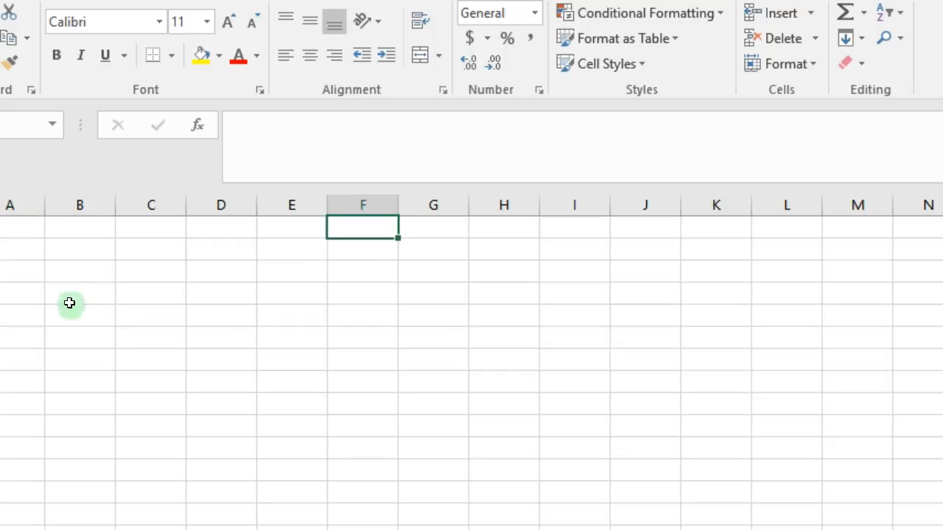
left_click(151, 292)
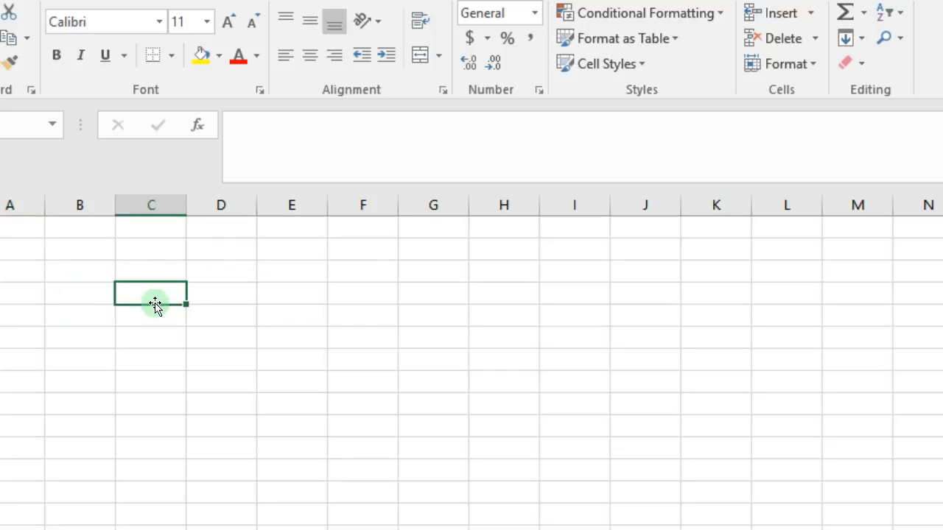
type("start")
left_click(221, 293)
type("10 cycles")
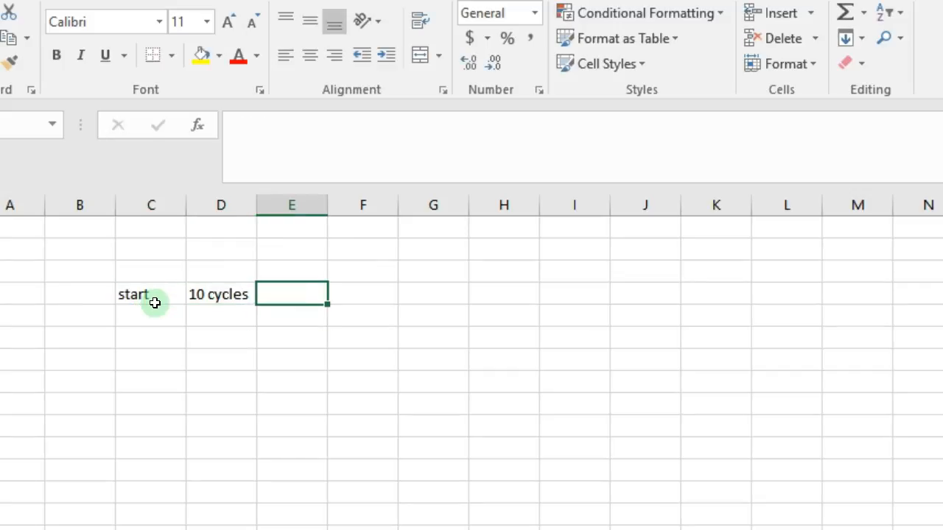
type("Perio")
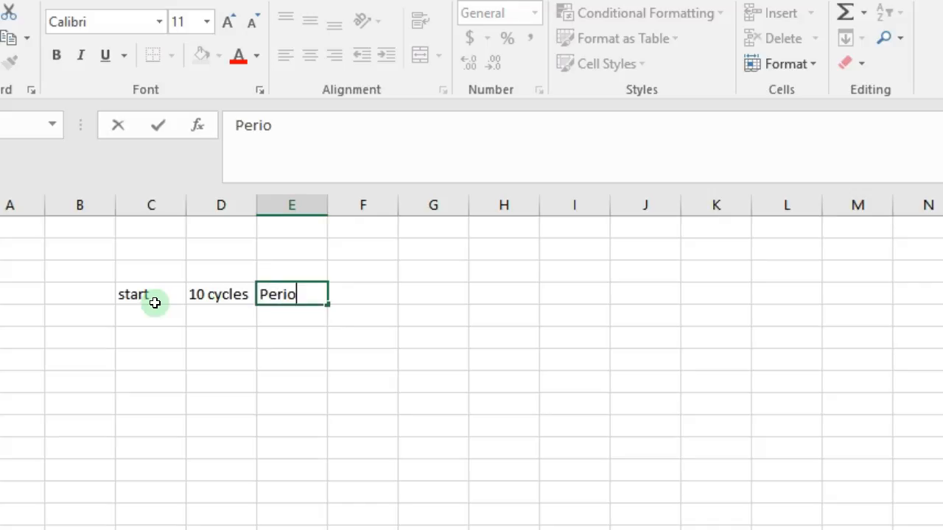
type("Frequenc")
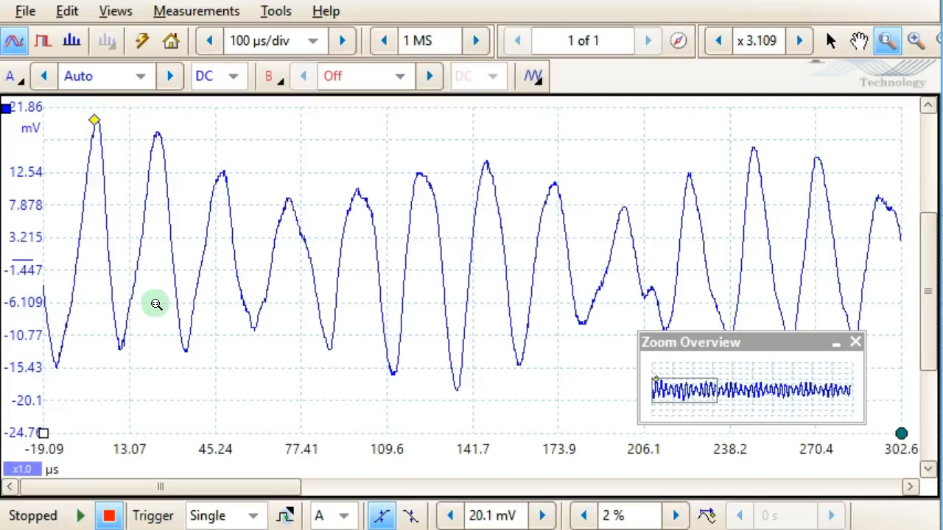
mouse_move(94, 120)
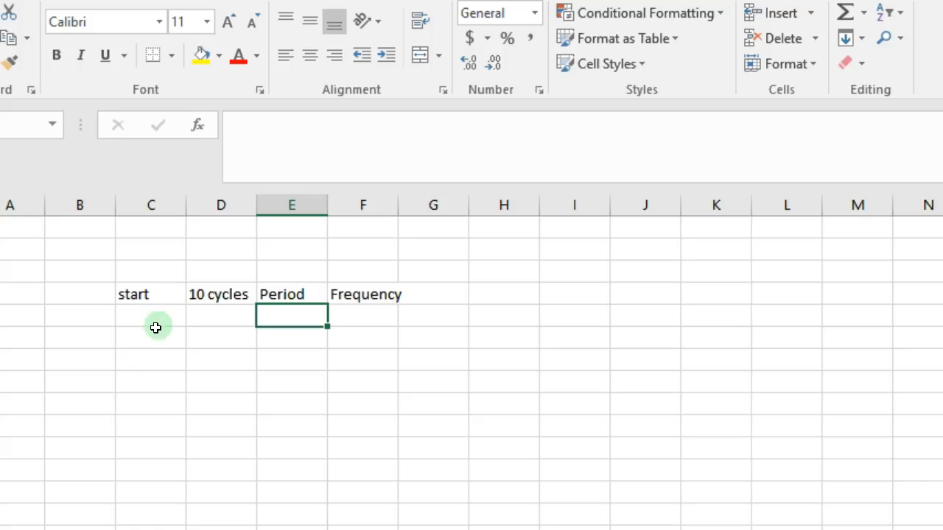
type("1.08")
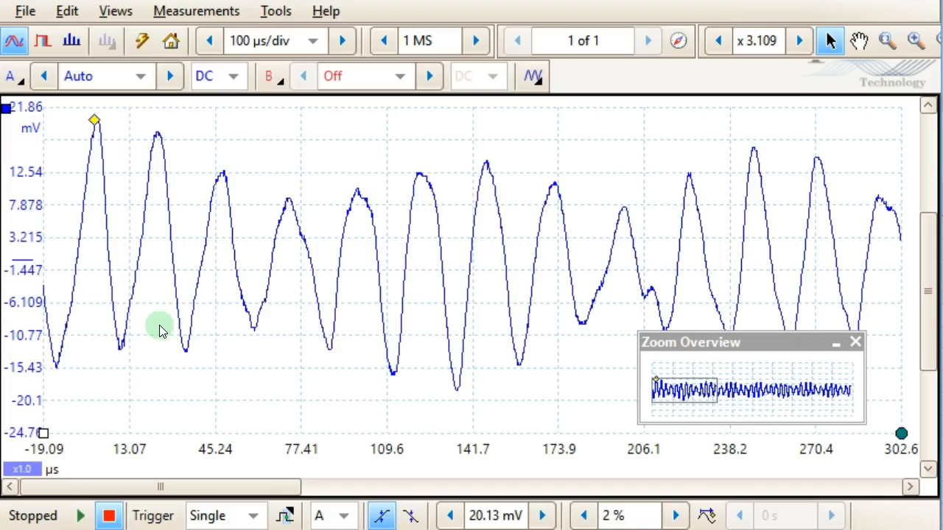
mouse_move(201, 118)
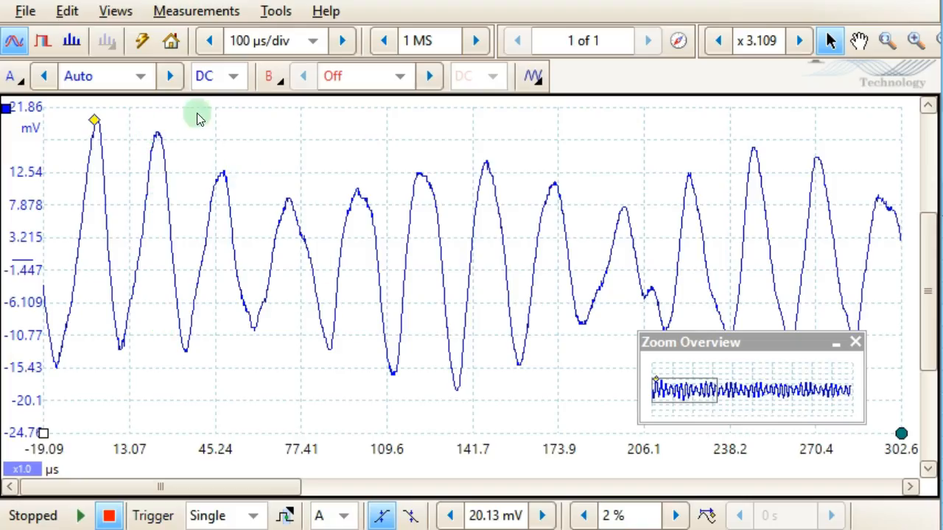
mouse_move(361, 202)
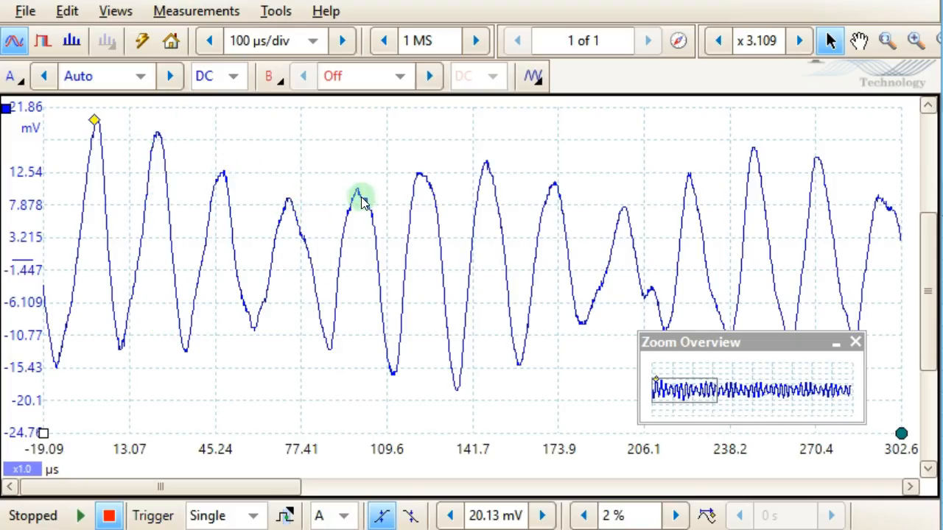
mouse_move(159, 136)
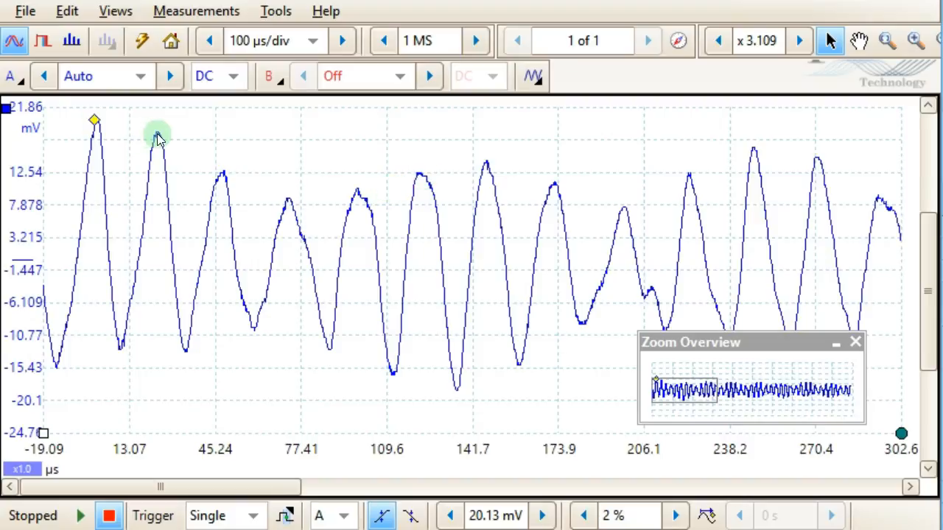
mouse_move(291, 206)
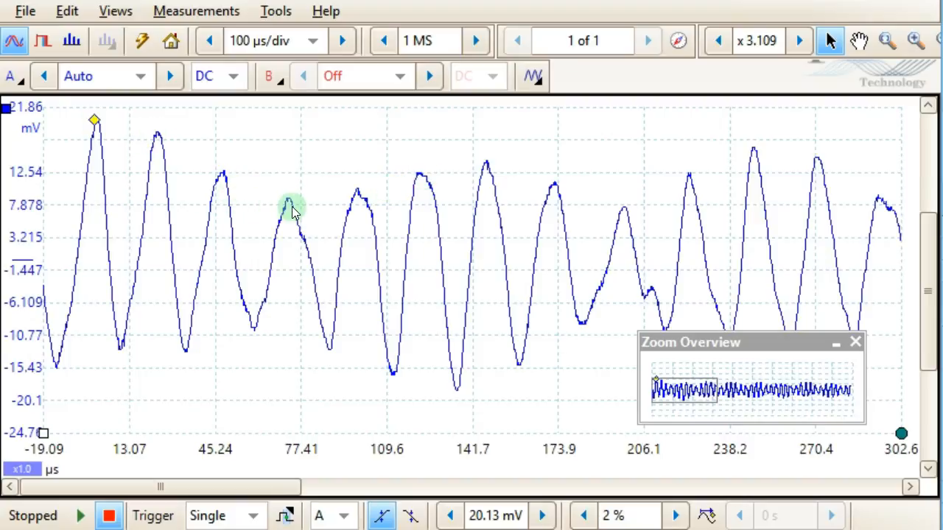
mouse_move(460, 195)
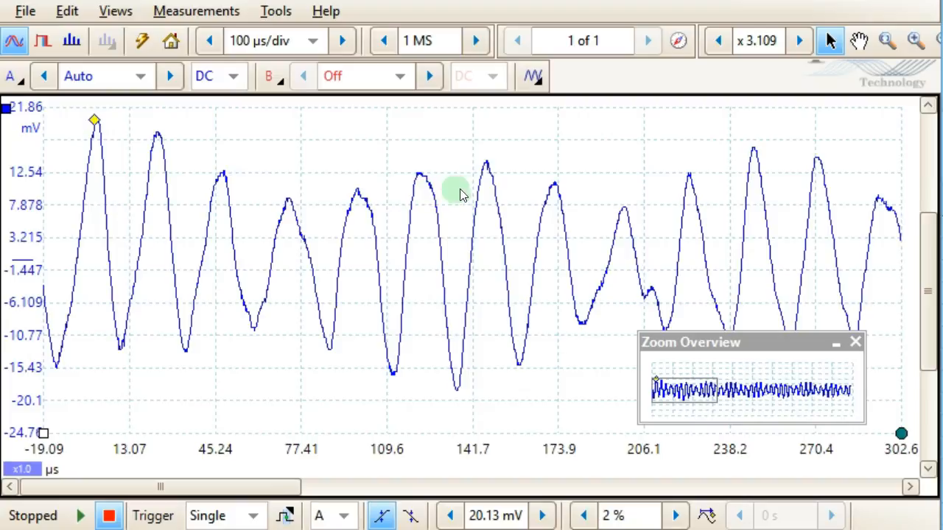
mouse_move(618, 219)
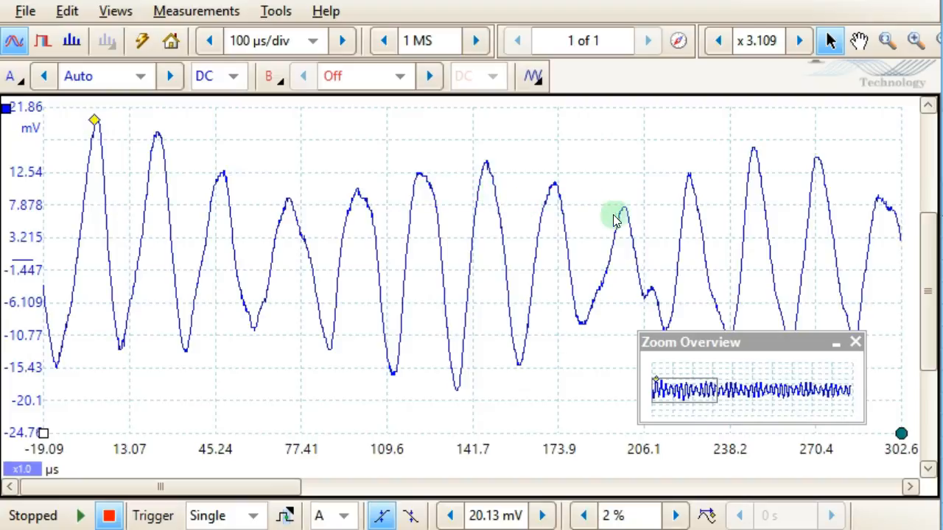
mouse_move(718, 221)
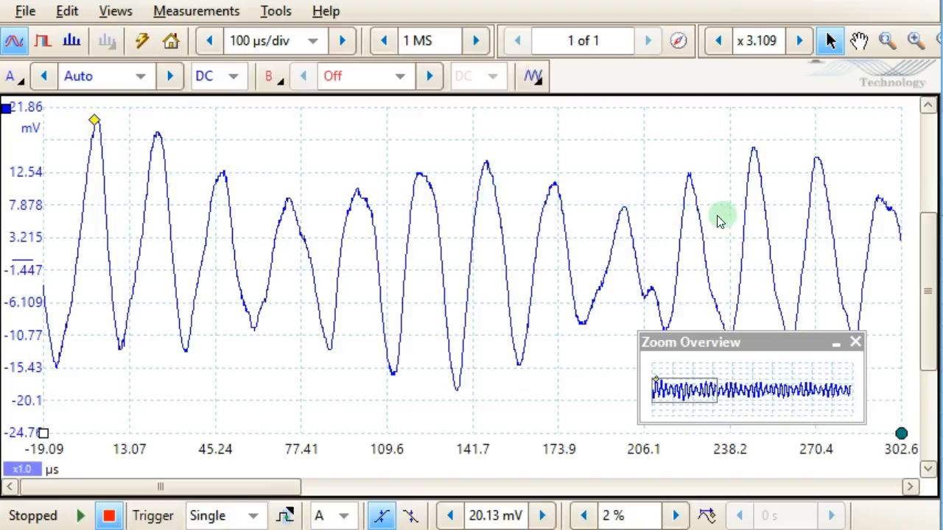
mouse_move(759, 152)
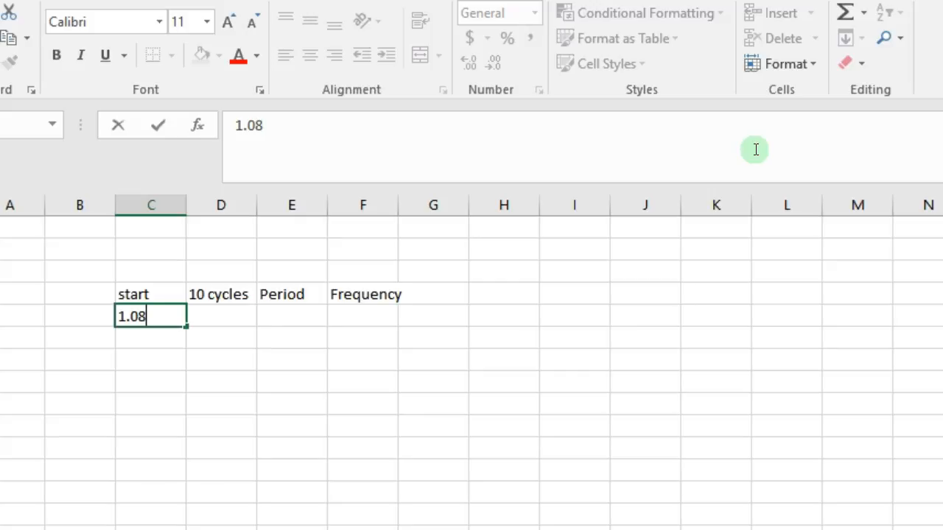
- Enter 247.5 and the Period formula =(D5-C5)/10*10^-6, then begin Frequency with 1/
type("247.5")
left_click(292, 316)
type("=")
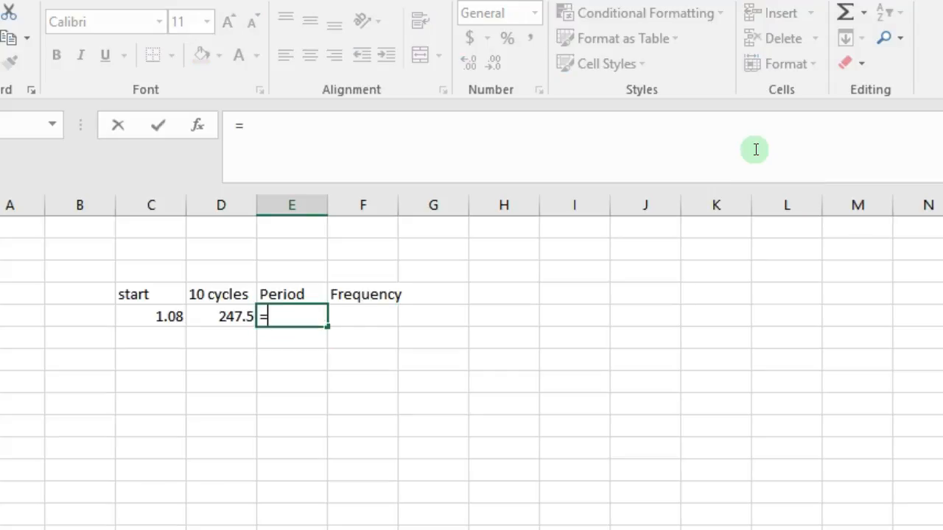
type("(D5-D5")
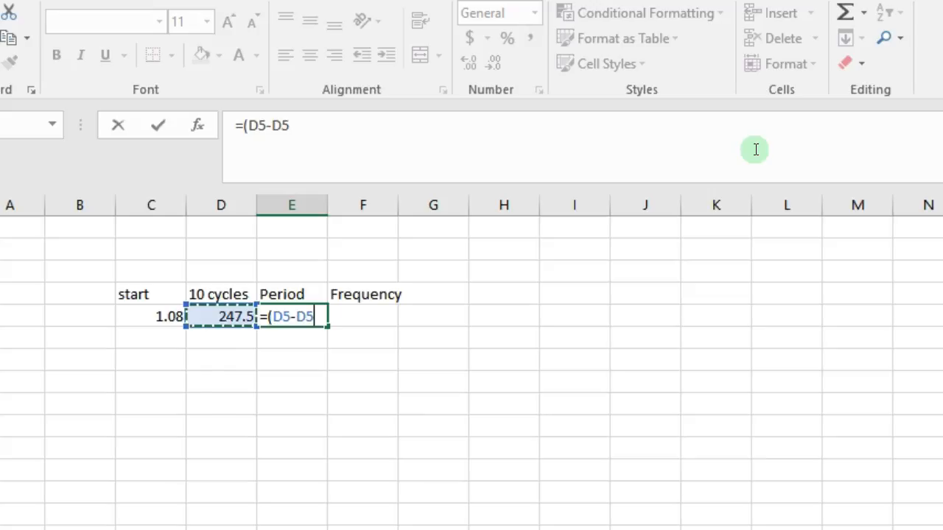
left_click(151, 316)
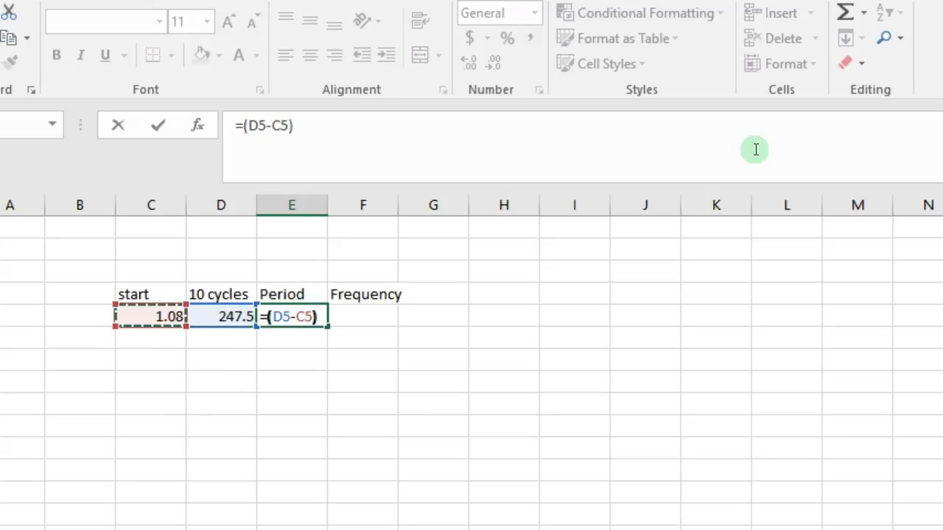
type("*")
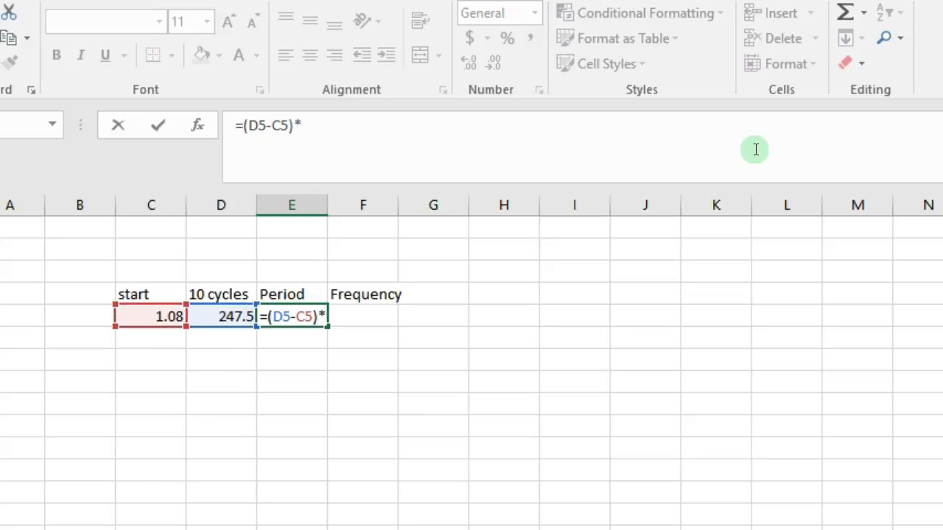
type("10^")
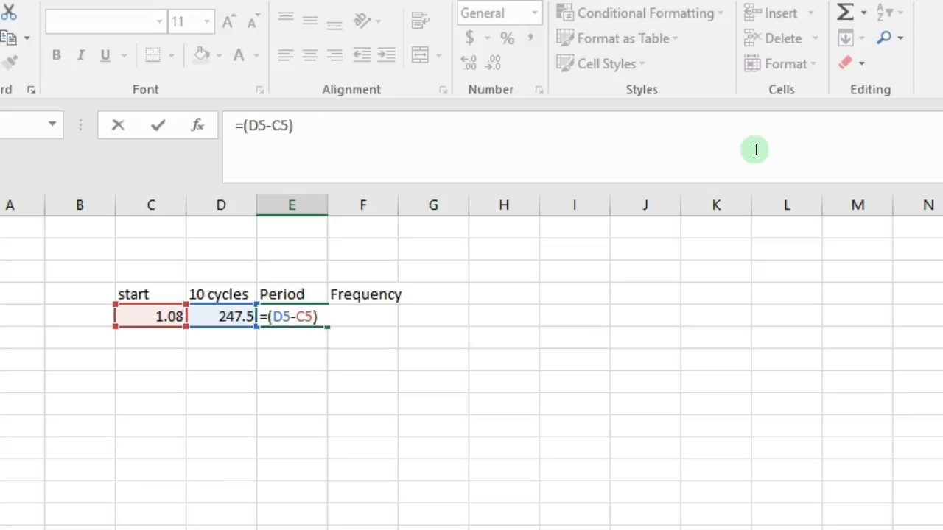
type("/10")
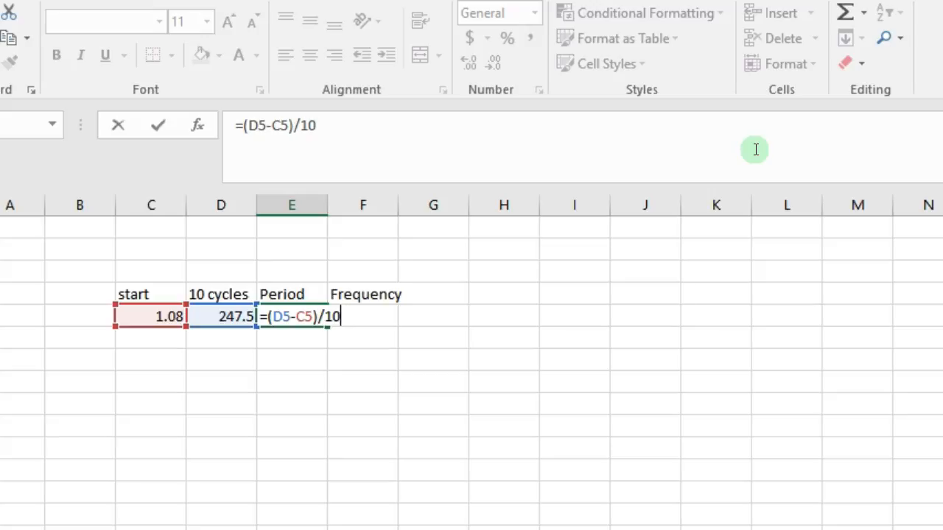
type("*10")
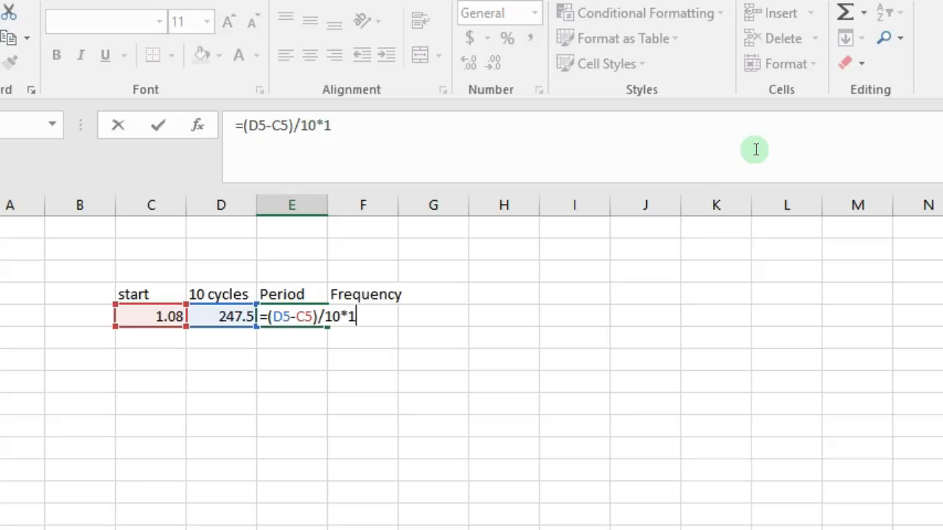
type("0")
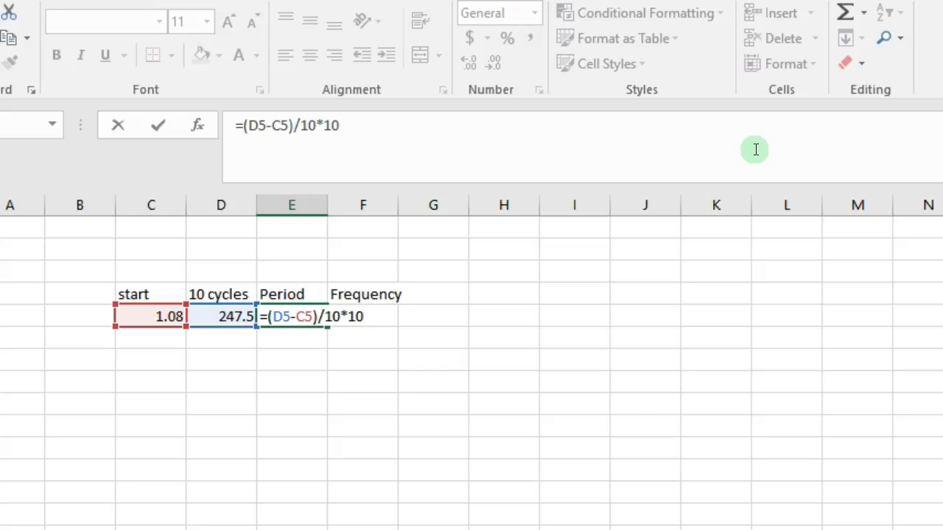
type("^-6")
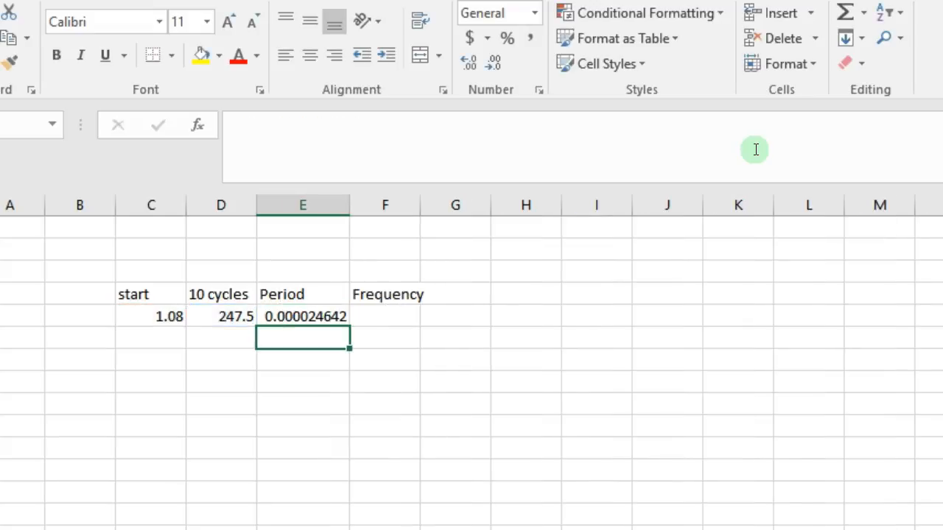
left_click(385, 316)
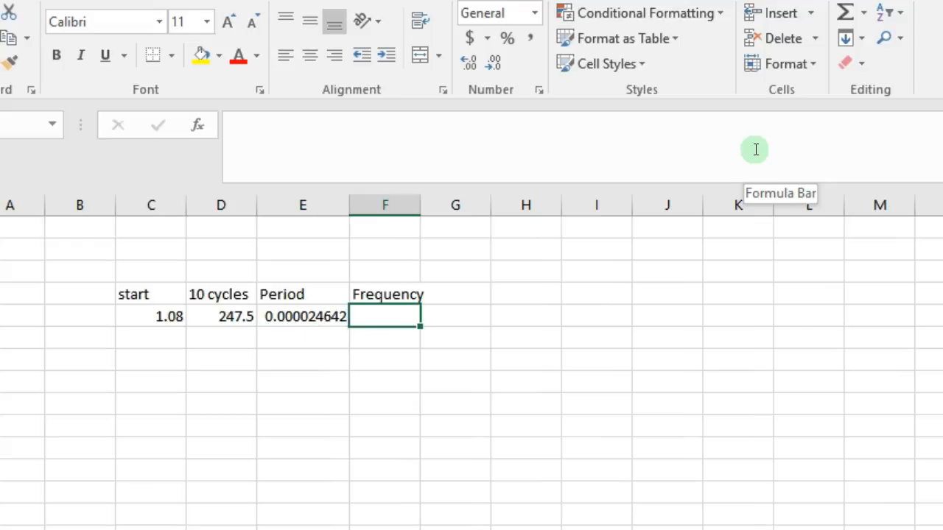
type("1/")
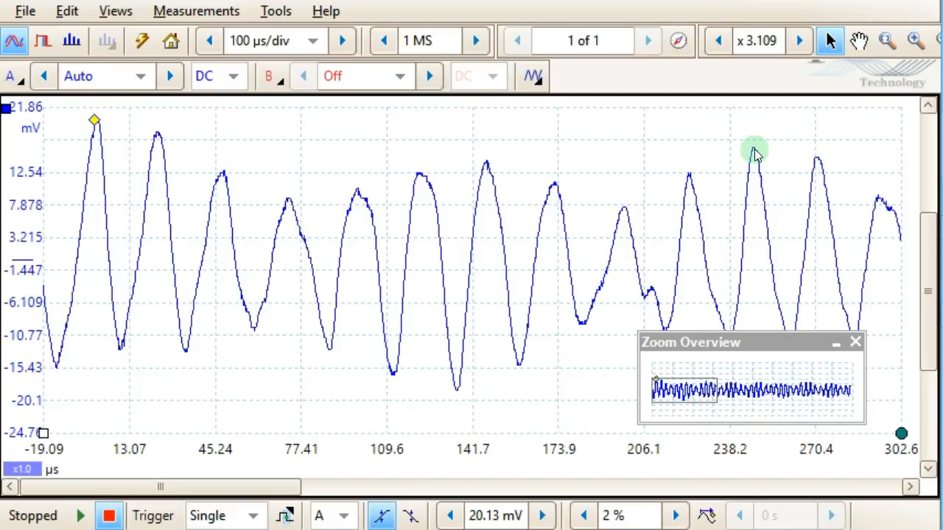
- Try Spectrum Mode, then return to the Scope Mode view
left_click(72, 41)
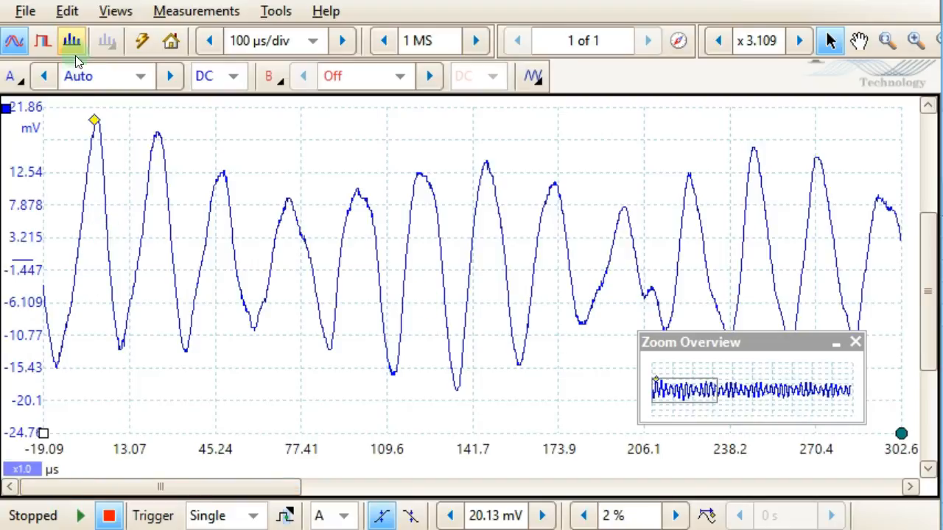
mouse_move(71, 41)
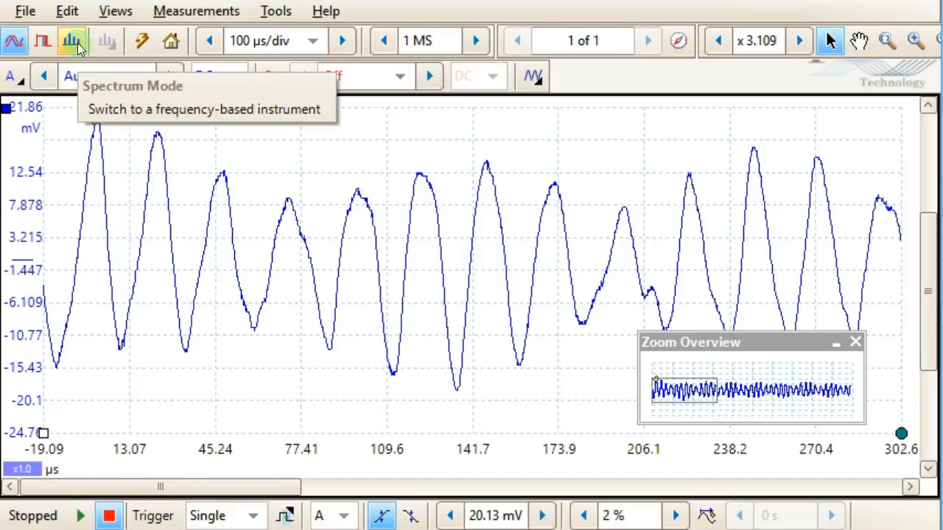
left_click(72, 41)
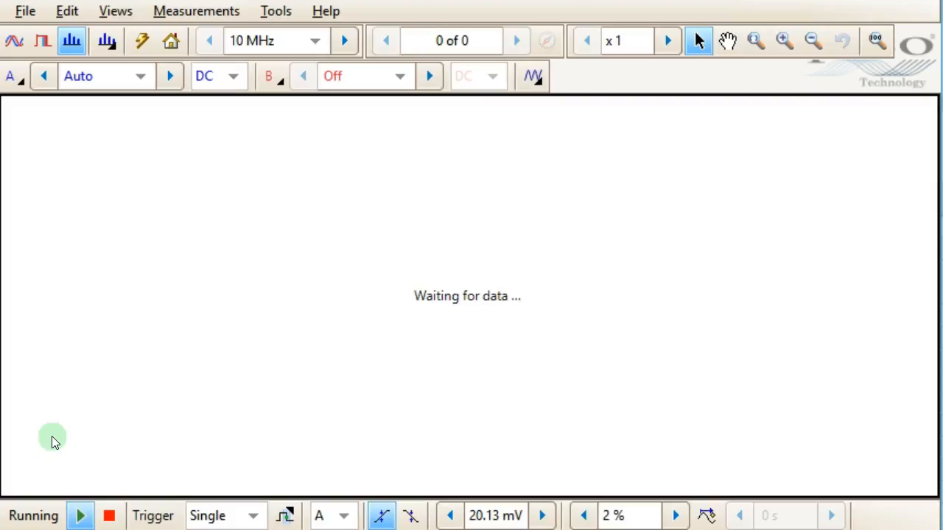
mouse_move(58, 445)
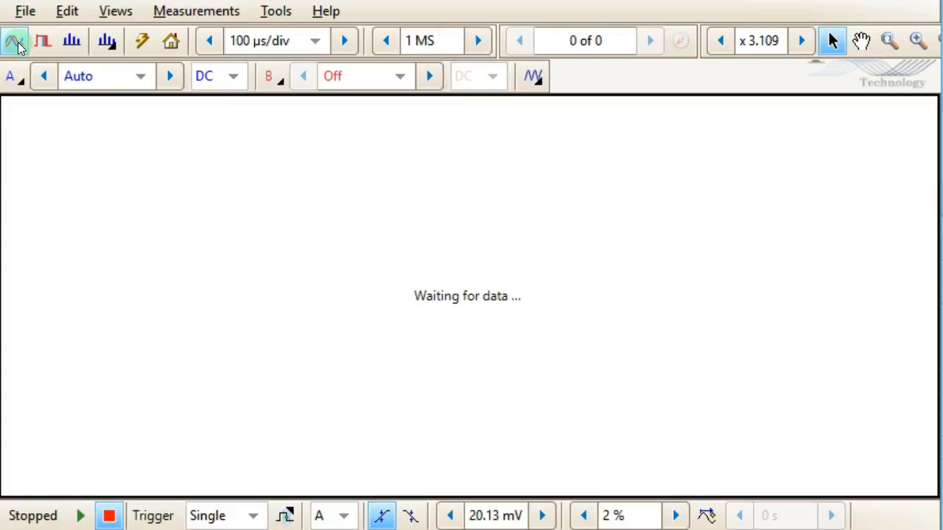
- Set channel A range to ±50 mV, check the spectrum, then rerun capture in scope view
left_click(13, 41)
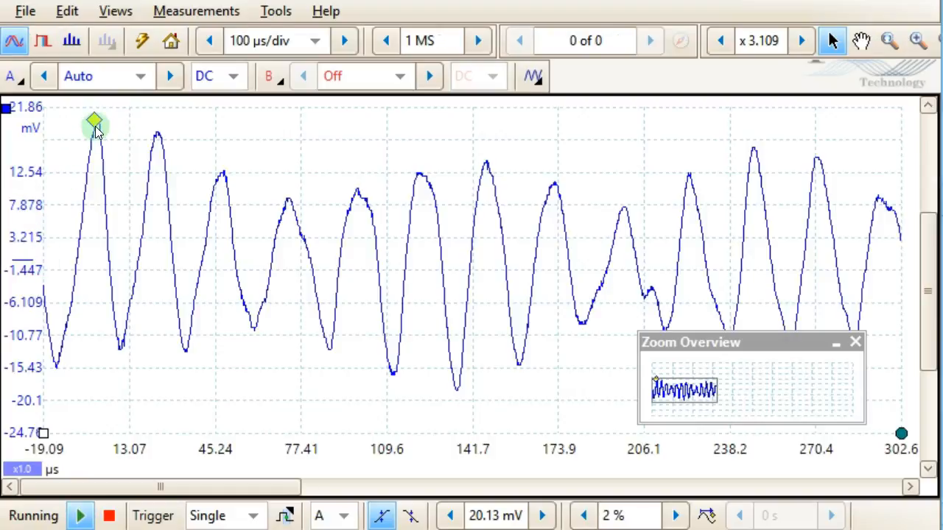
left_click_drag(94, 122, 94, 205)
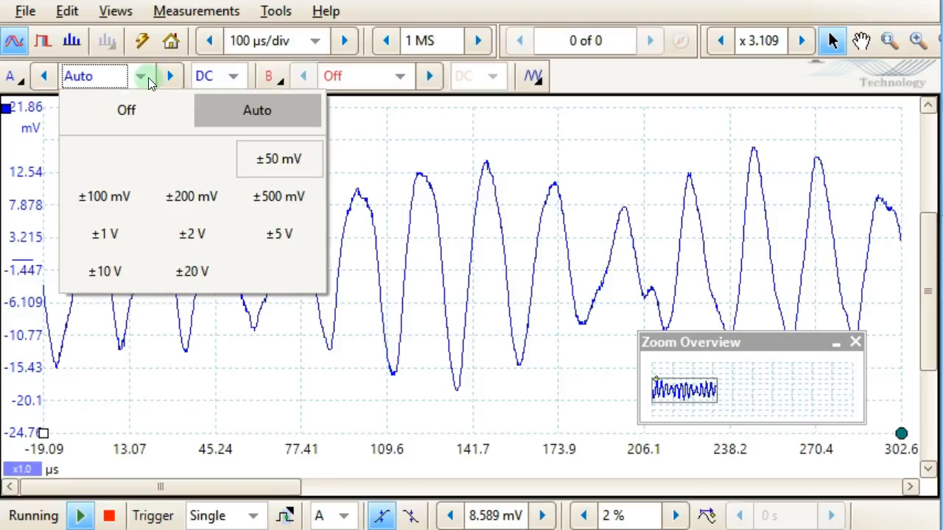
left_click(279, 160)
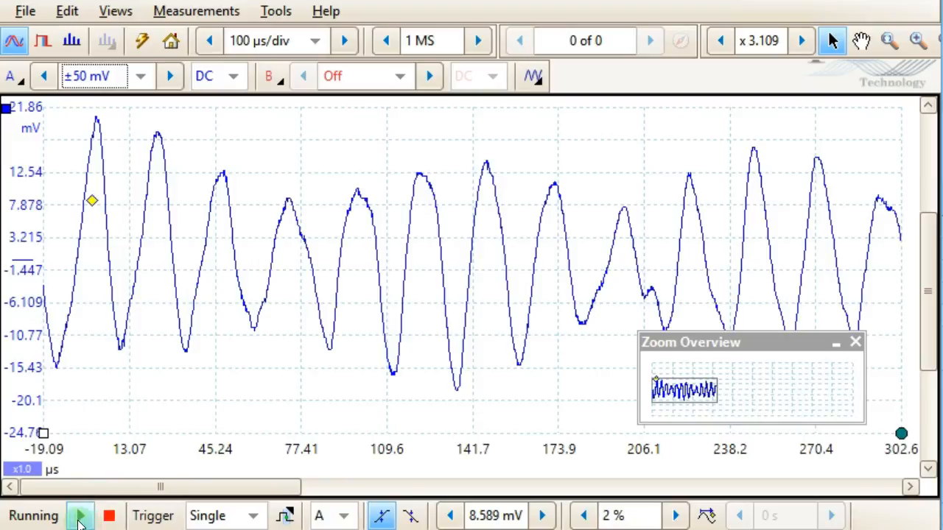
left_click(72, 40)
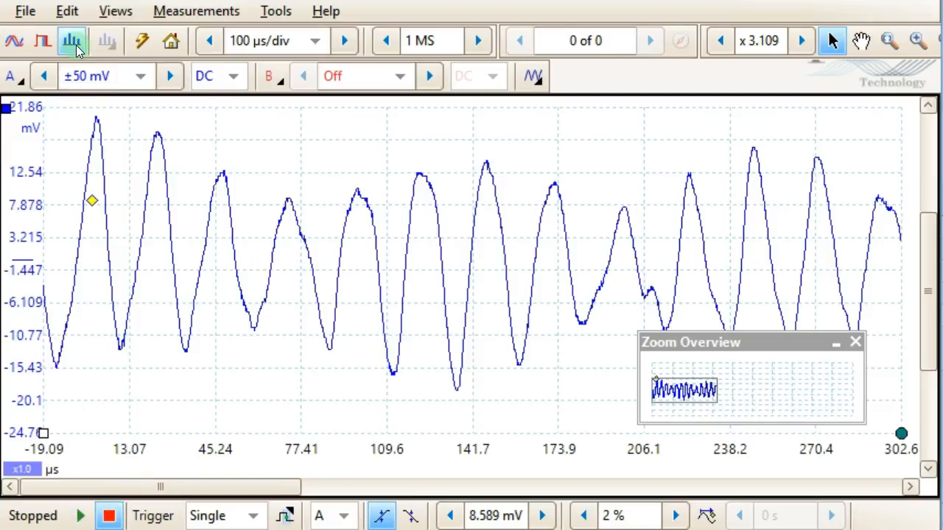
left_click(71, 41)
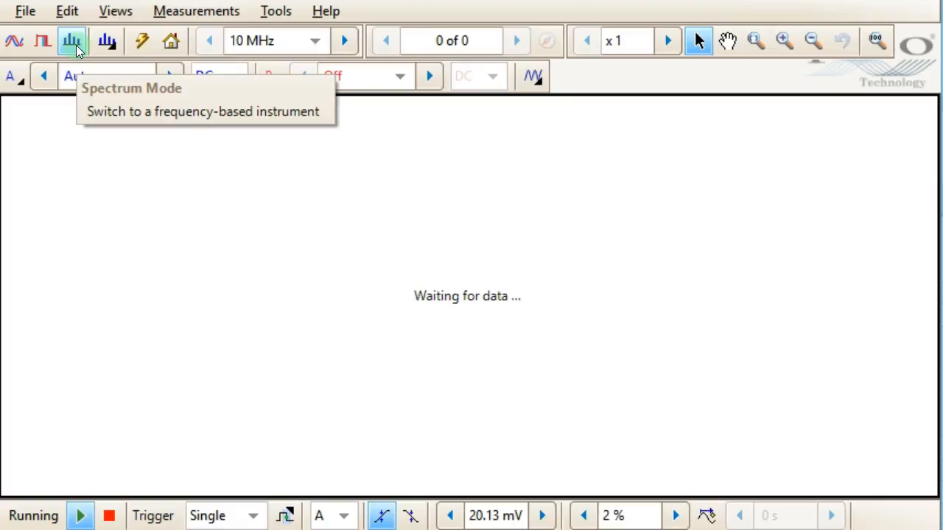
left_click(14, 41)
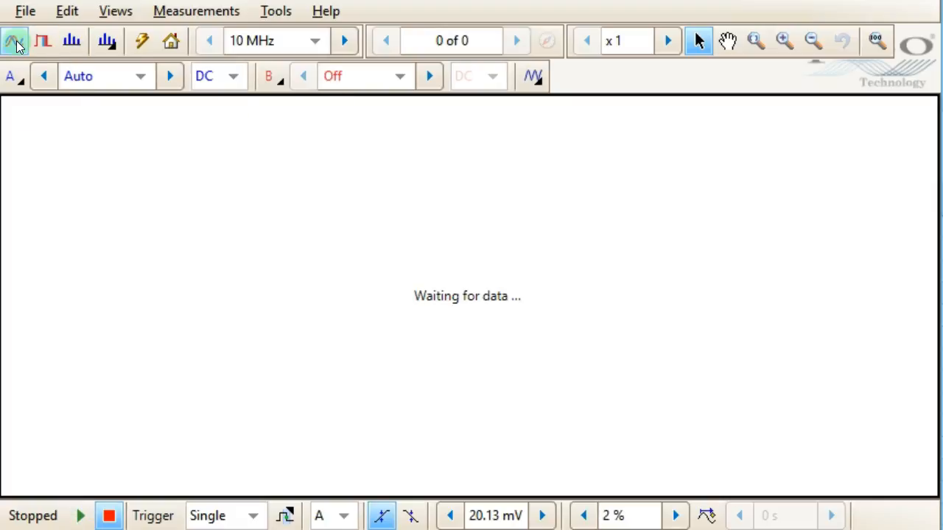
left_click(81, 515)
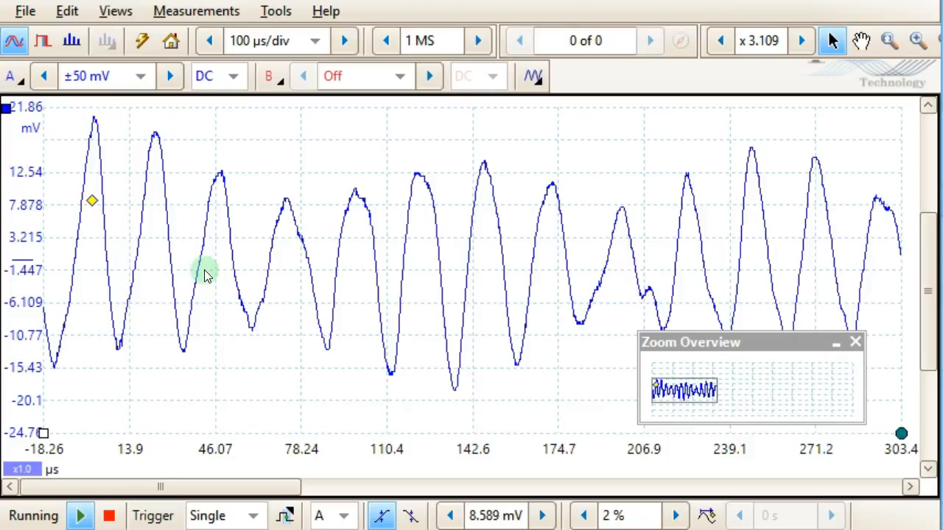
- Rerun single captures until a large over-range ringing burst appears at 500 µs/div
left_click(109, 515)
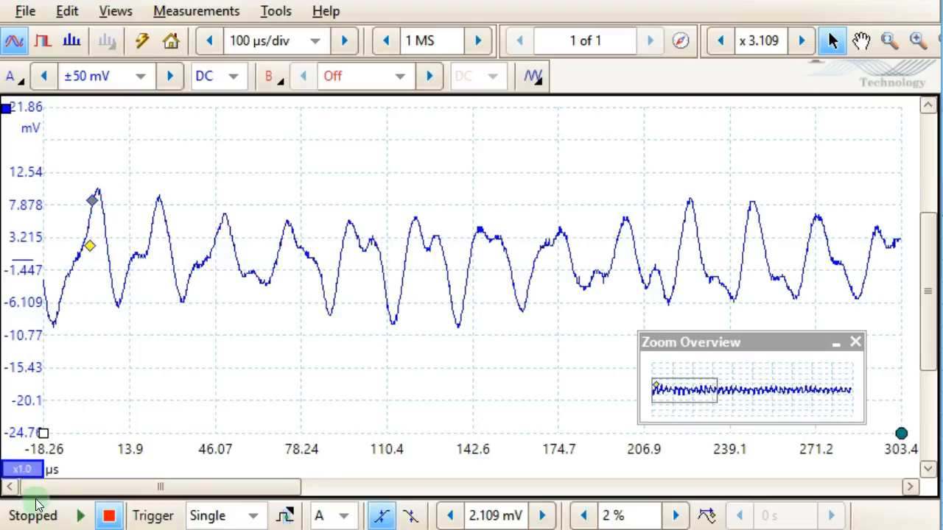
left_click(80, 515)
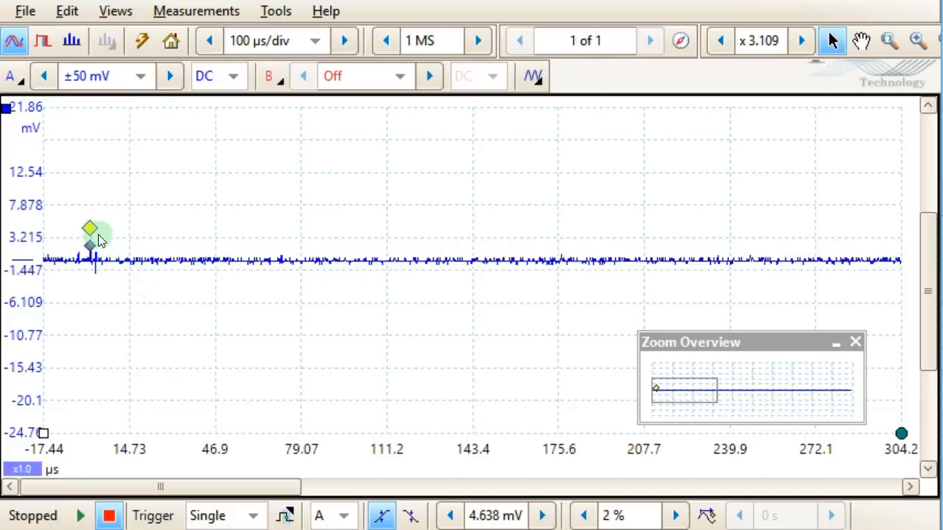
left_click(80, 516)
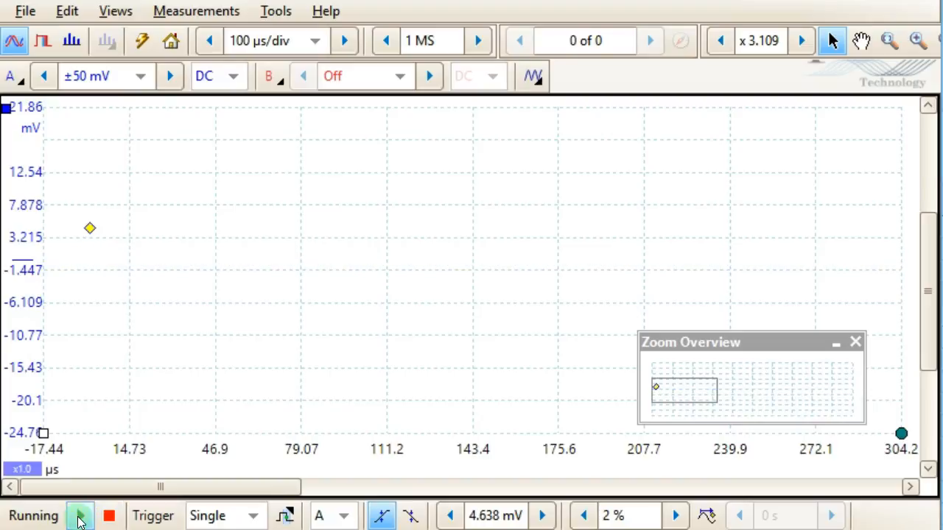
left_click(80, 516)
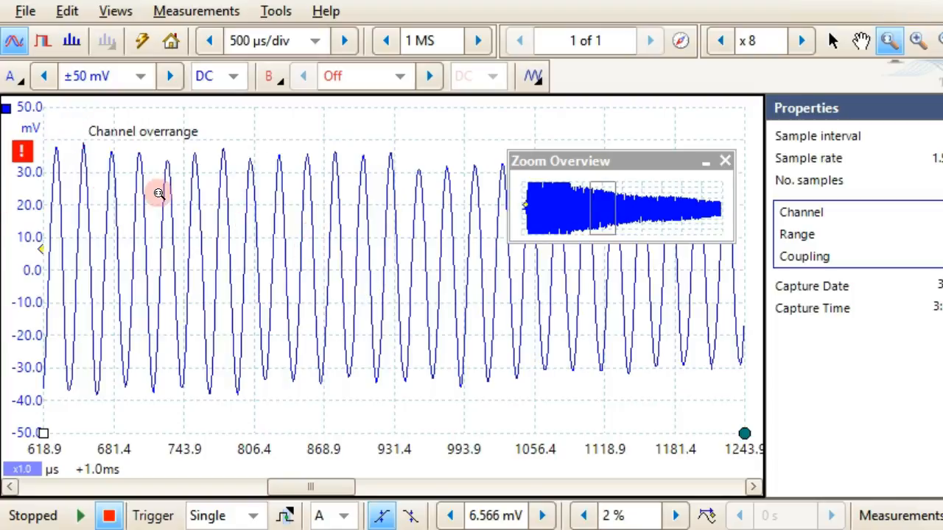
- Switch to Spectrum Mode, showing an empty 0–10 MHz dBu graph
left_click(71, 41)
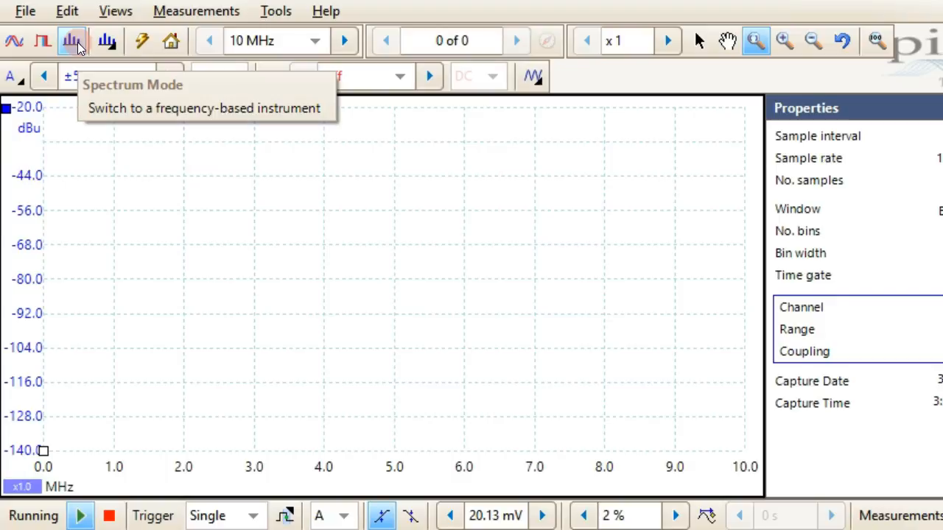
- Set AC coupling and a 98 kHz span, capture, and zoom to read the 40.09 kHz peak
left_click(71, 41)
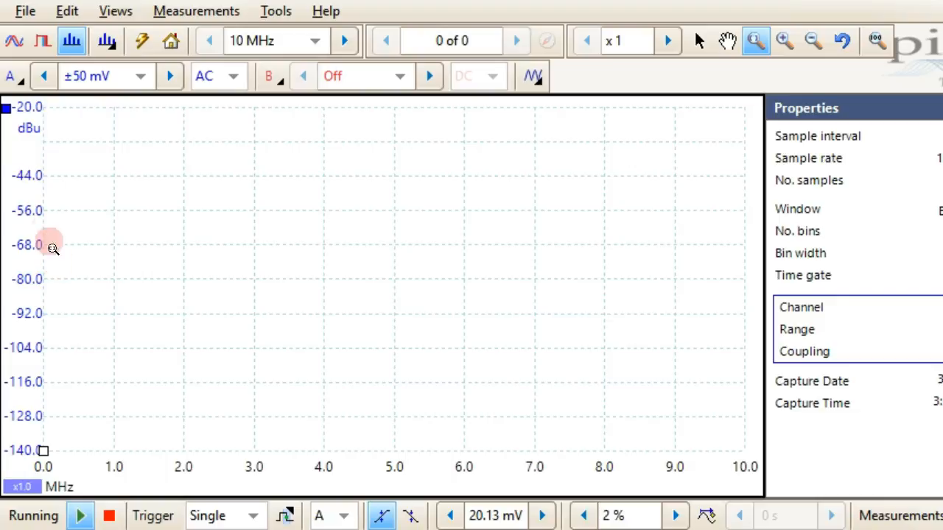
left_click(14, 41)
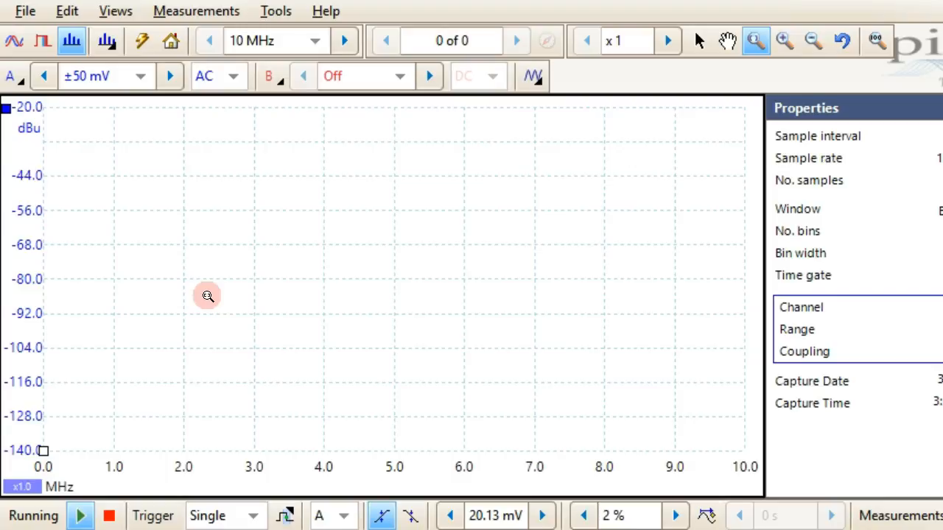
left_click(108, 515)
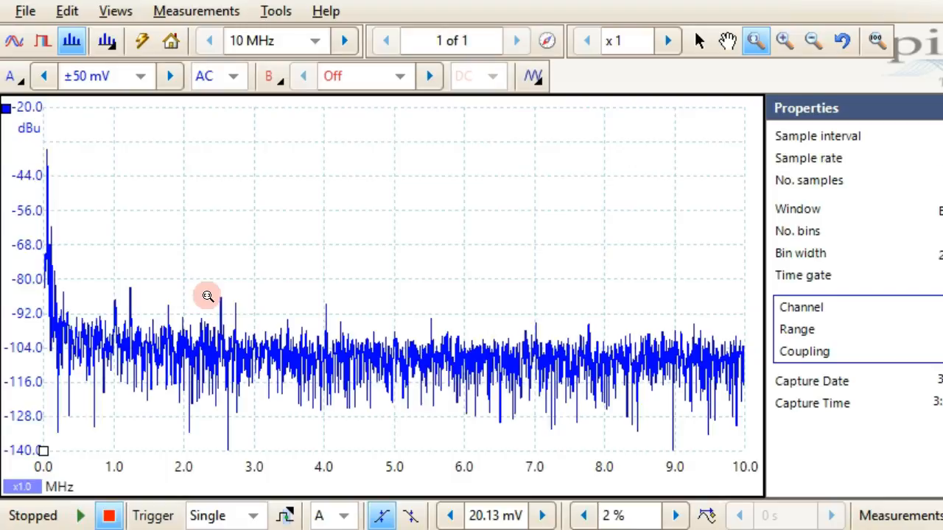
mouse_move(158, 266)
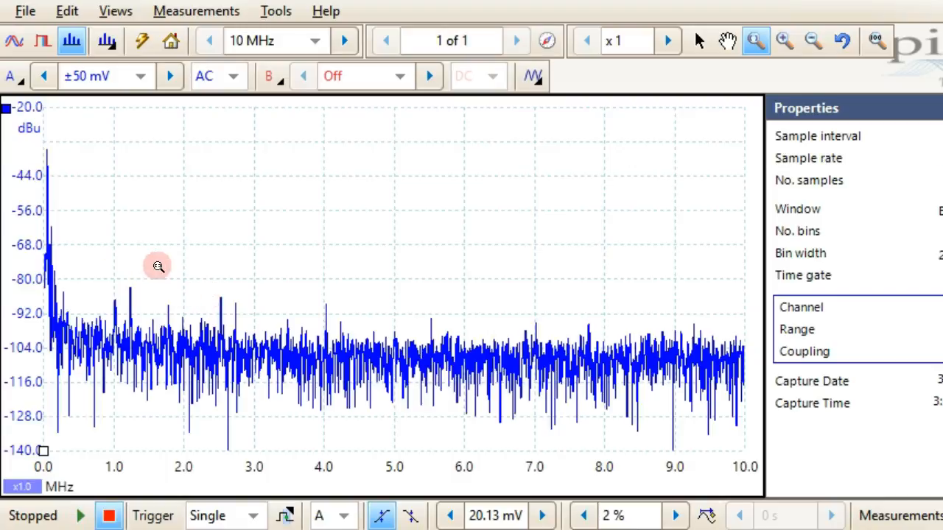
mouse_move(31, 210)
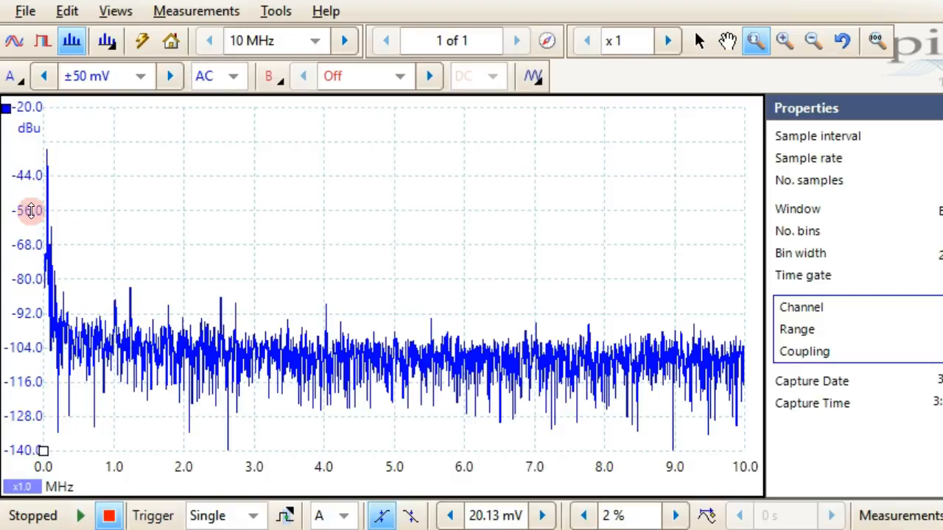
mouse_move(123, 207)
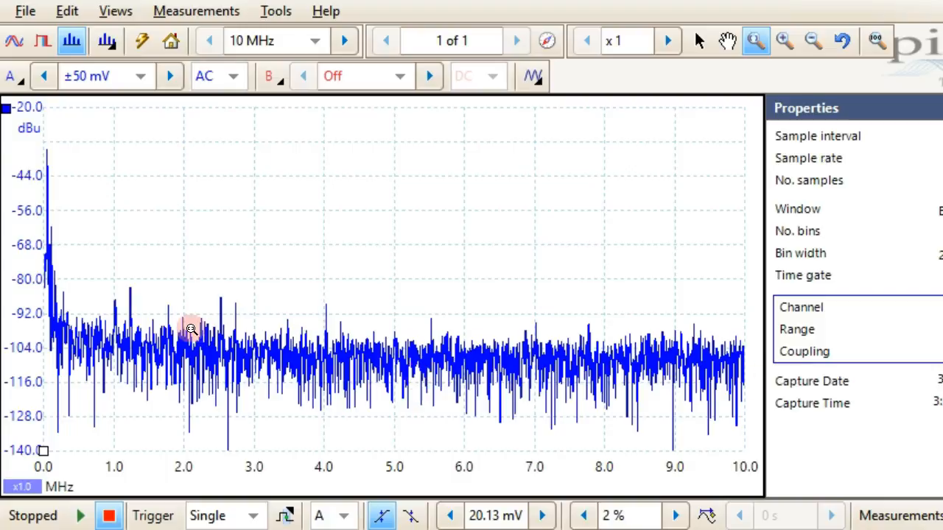
mouse_move(551, 375)
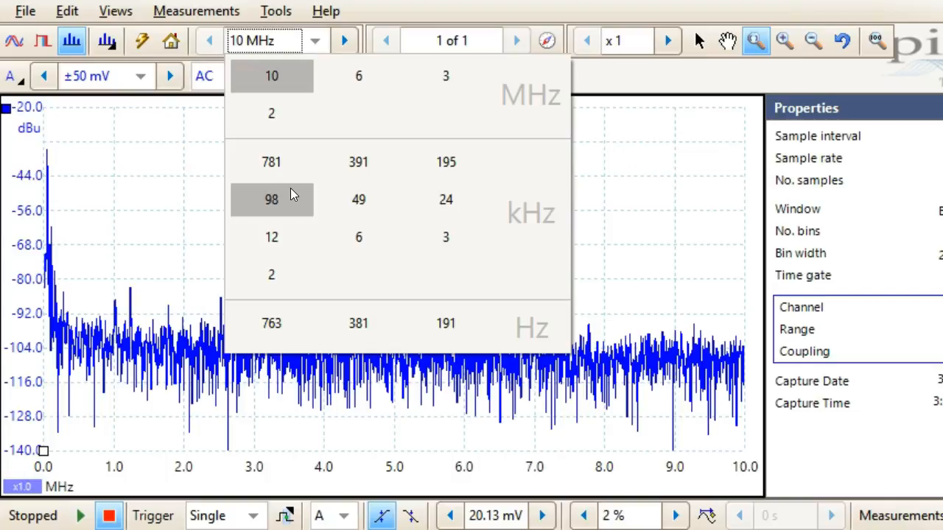
left_click(271, 199)
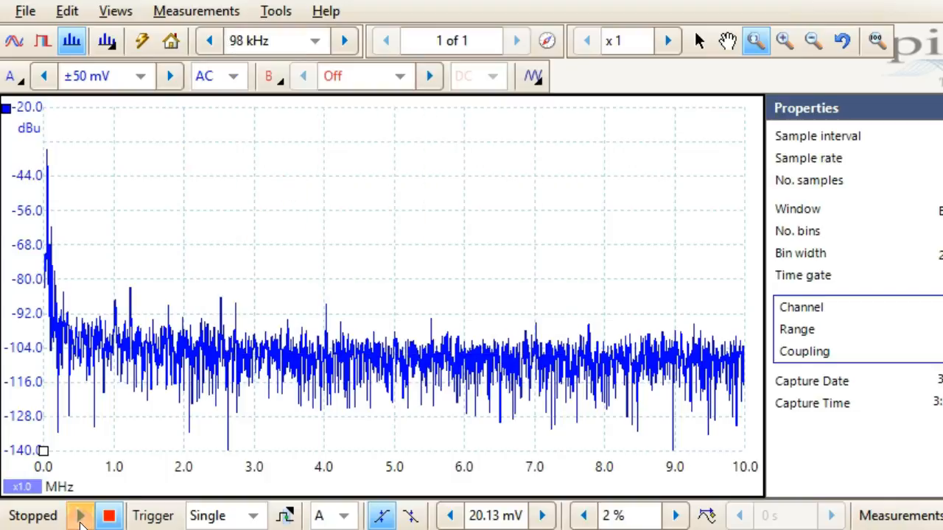
left_click(79, 515)
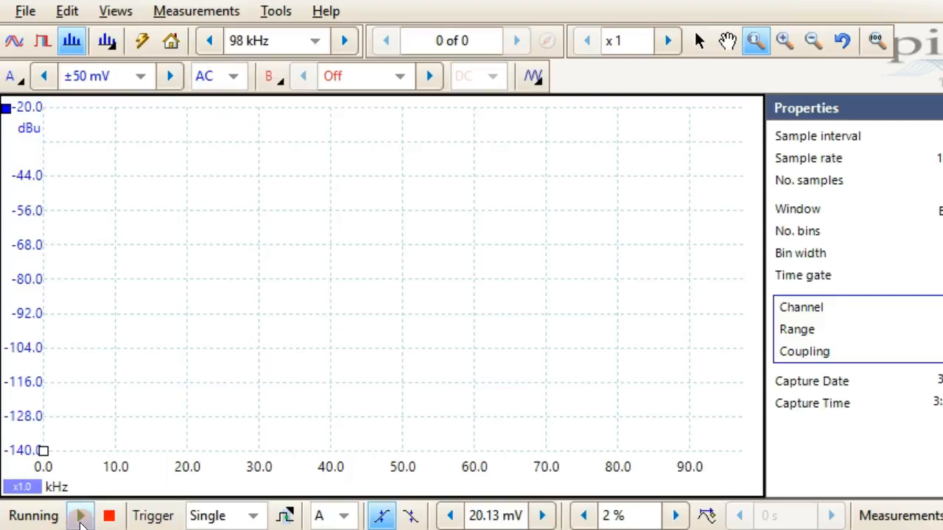
left_click(80, 516)
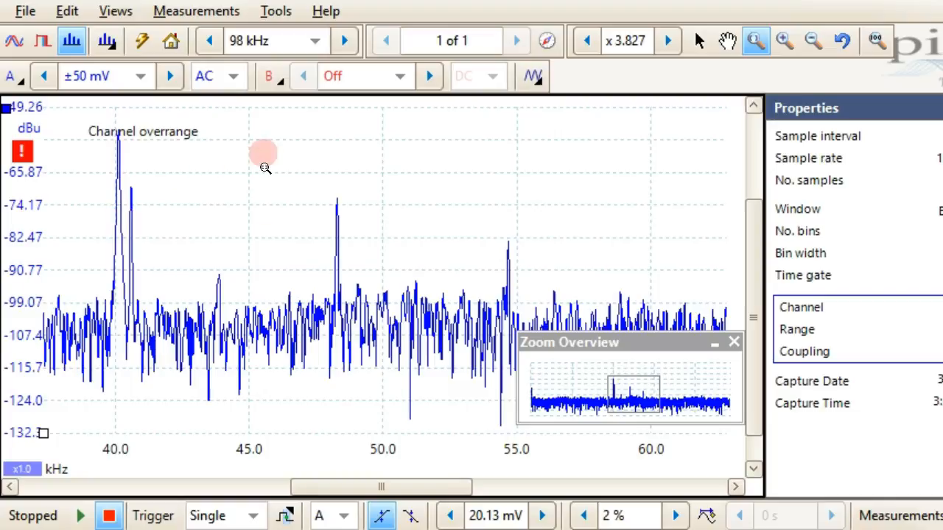
mouse_move(176, 99)
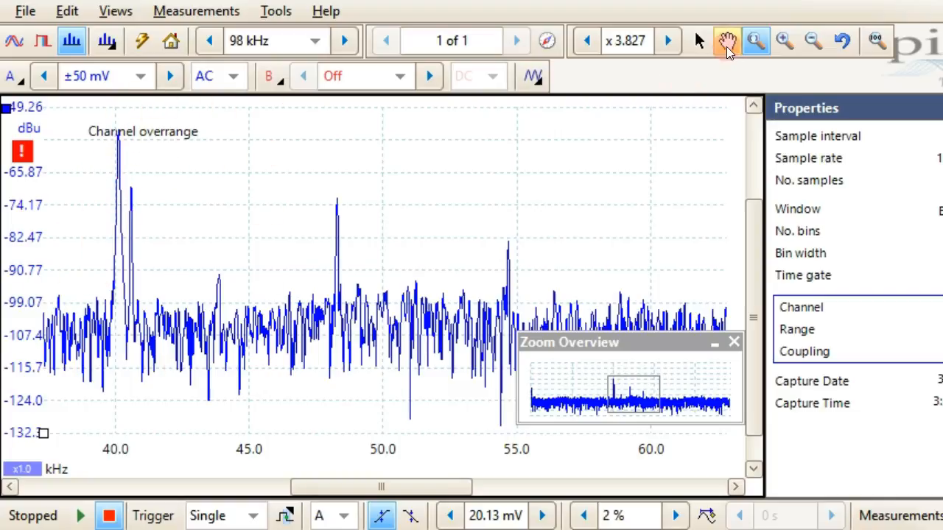
left_click(698, 41)
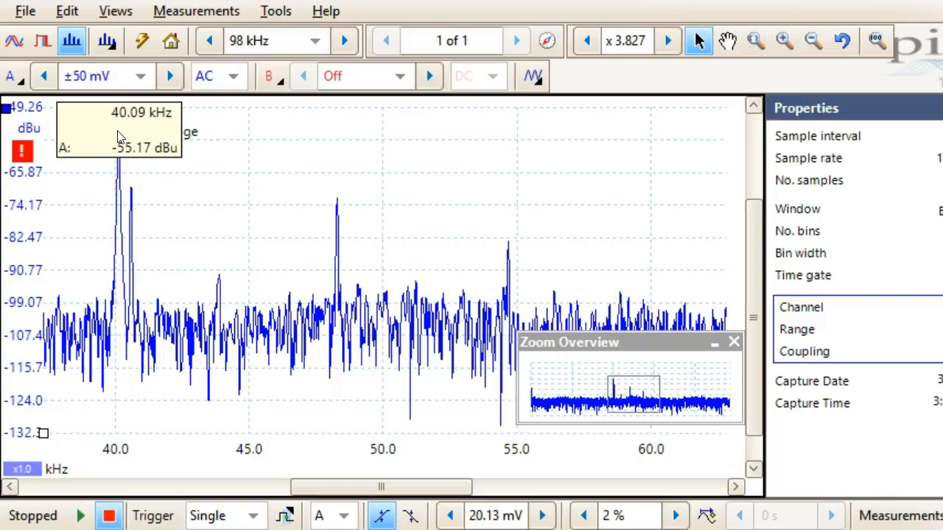
mouse_move(132, 192)
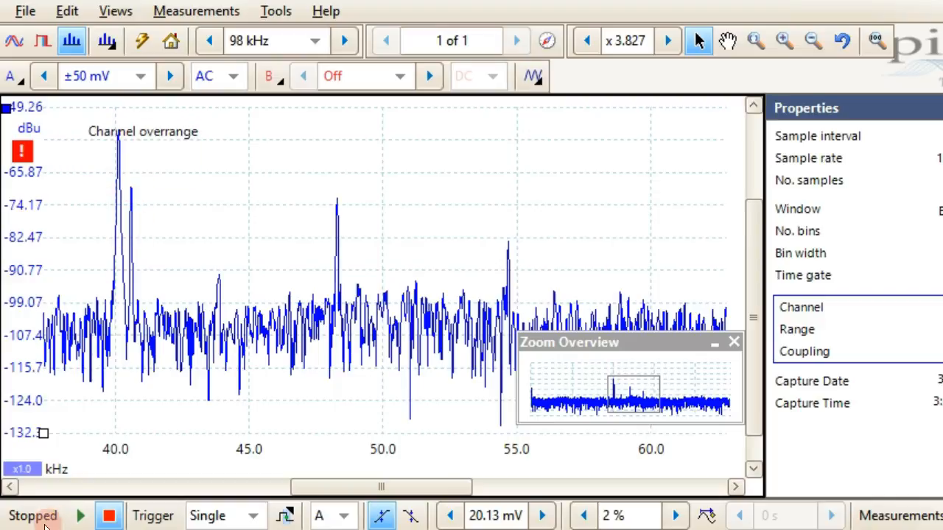
- Take a fresh single spectrum capture showing peaks near 40 kHz and 48 kHz
left_click(81, 516)
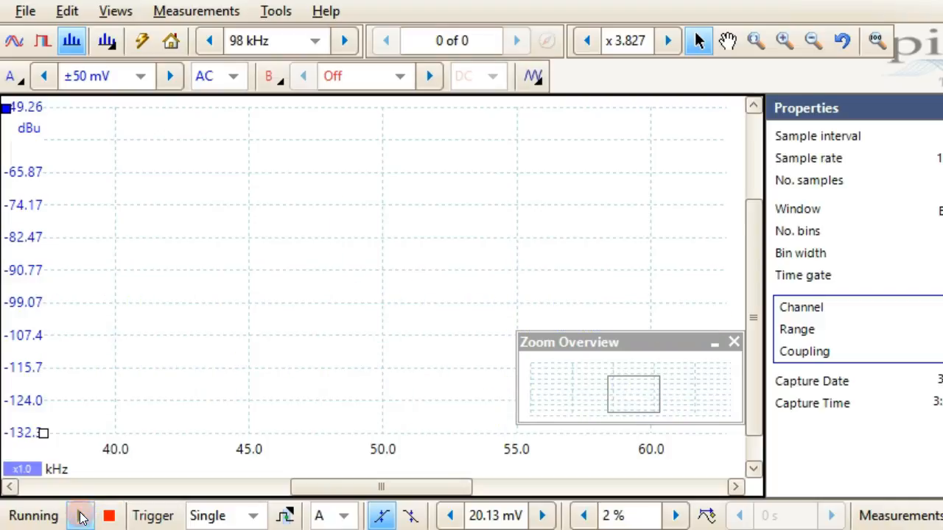
left_click(108, 515)
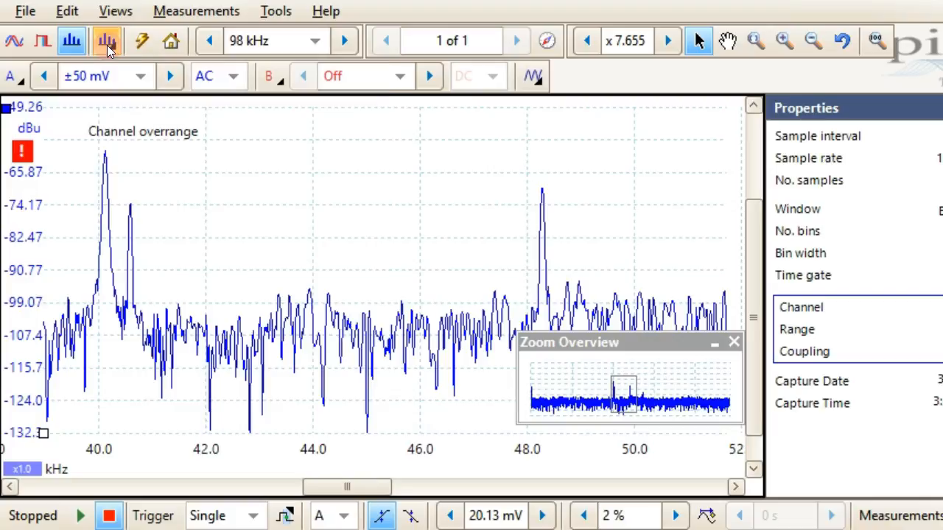
- Review the FFT window options, set a 10 mV trigger level, and take one single-triggered capture
left_click(107, 40)
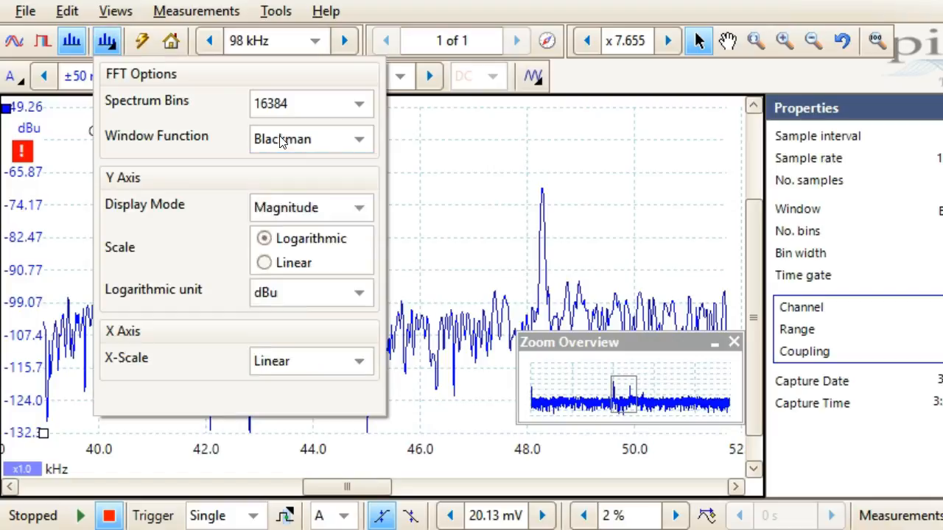
left_click(264, 263)
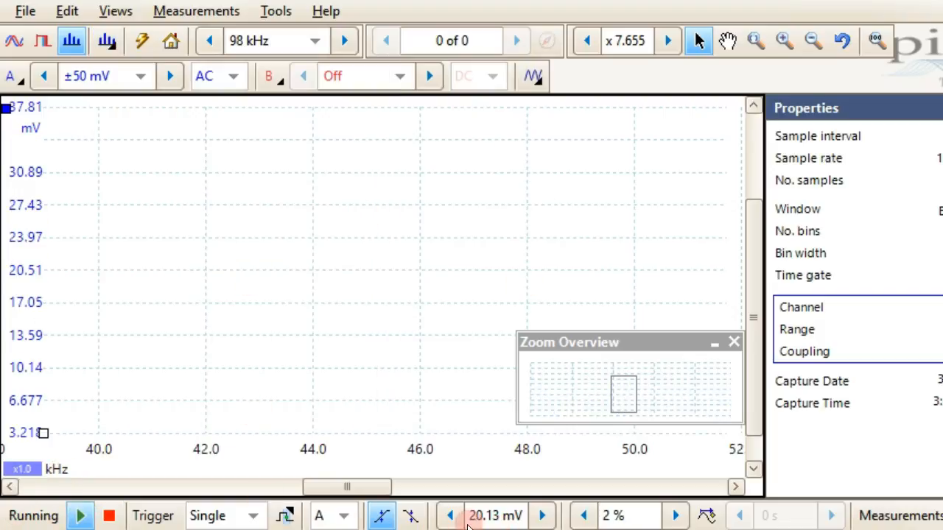
left_click(451, 516)
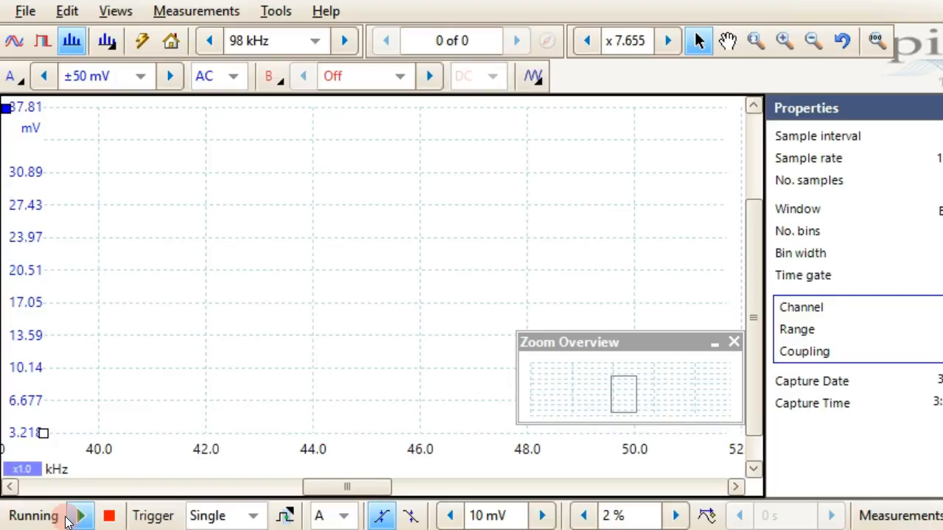
left_click(486, 515)
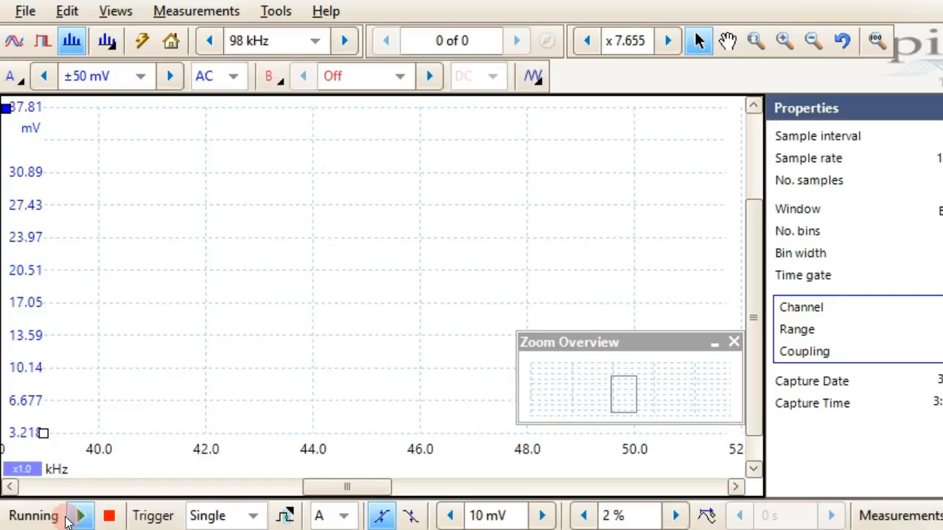
left_click(109, 516)
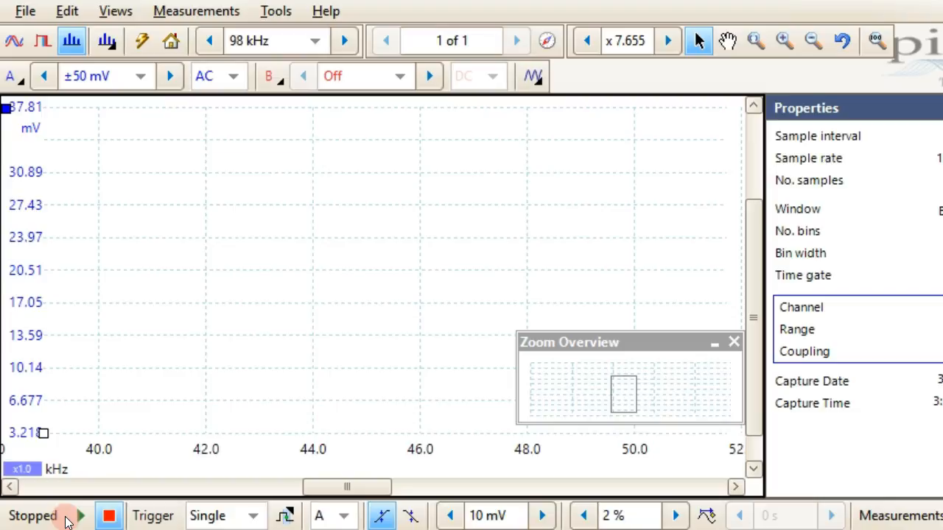
mouse_move(128, 507)
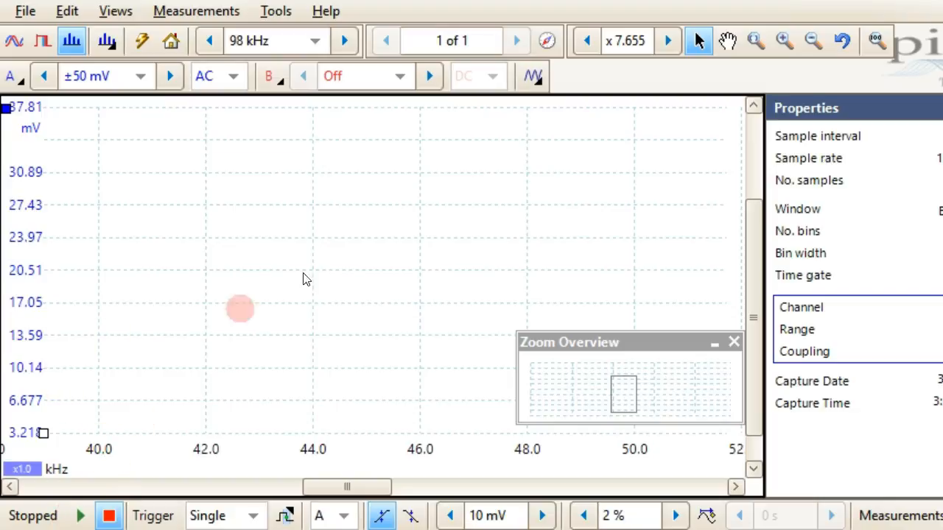
- Change the zoom to reveal the captured spectrum across about 33–71 kHz
left_click(755, 41)
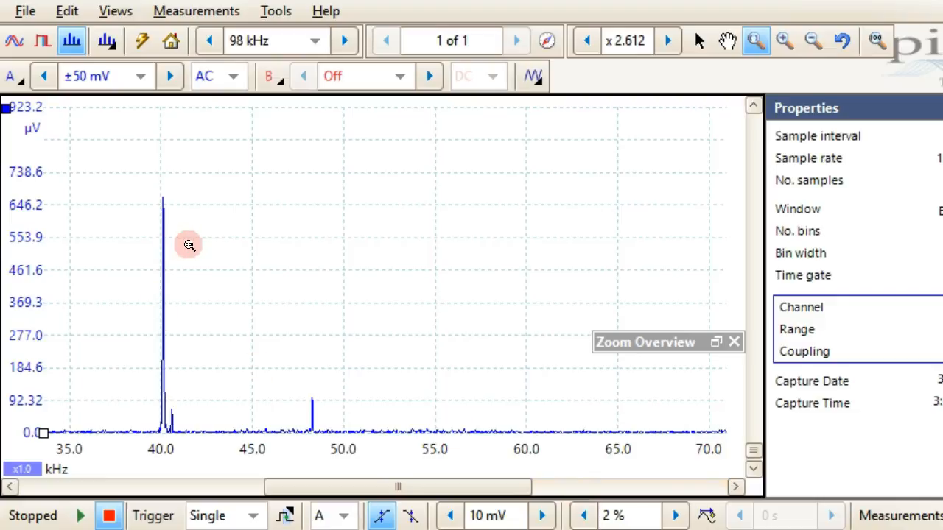
mouse_move(84, 189)
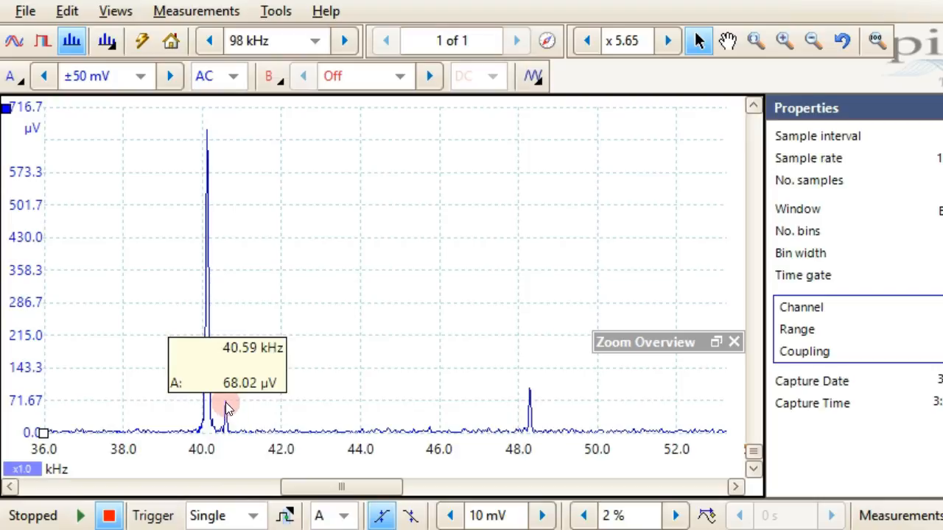
mouse_move(210, 132)
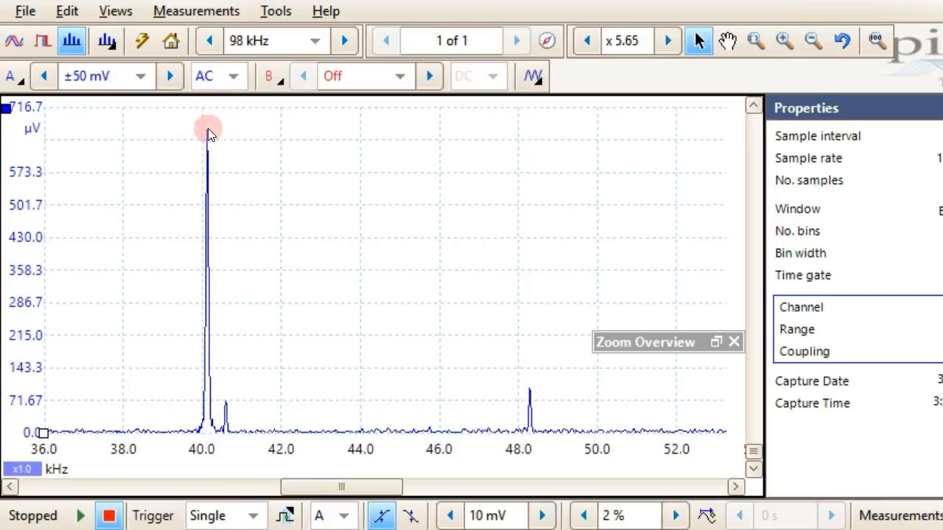
mouse_move(204, 146)
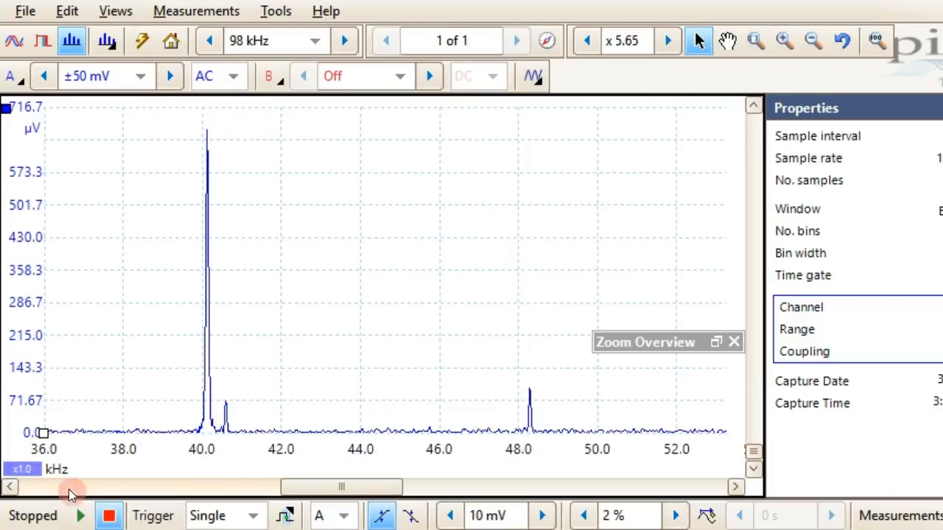
- Take repeated single-trigger captures, ending with a flat noise floor across 36–53 kHz
left_click(79, 516)
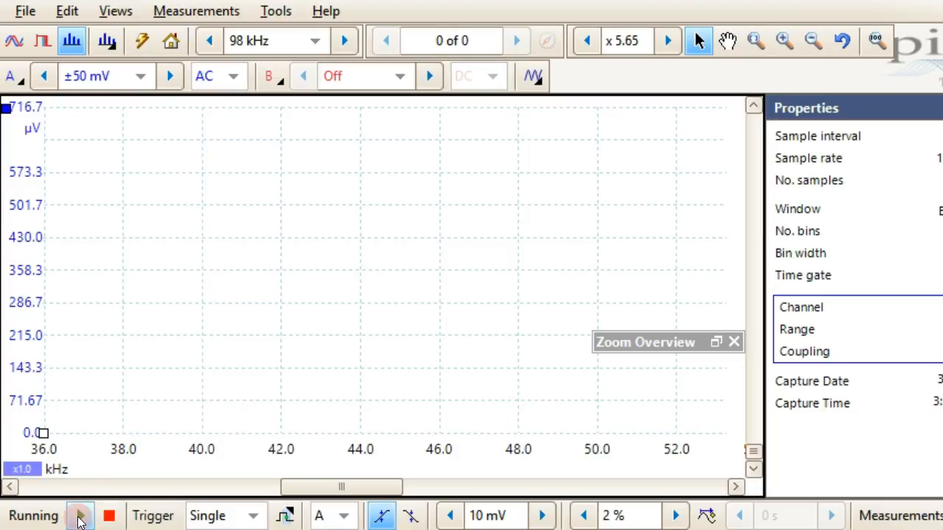
left_click(80, 516)
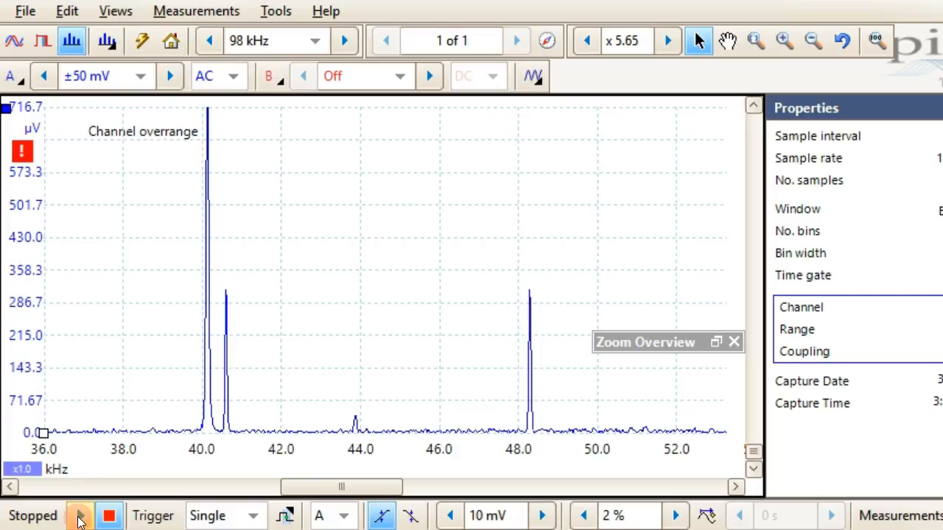
left_click(79, 516)
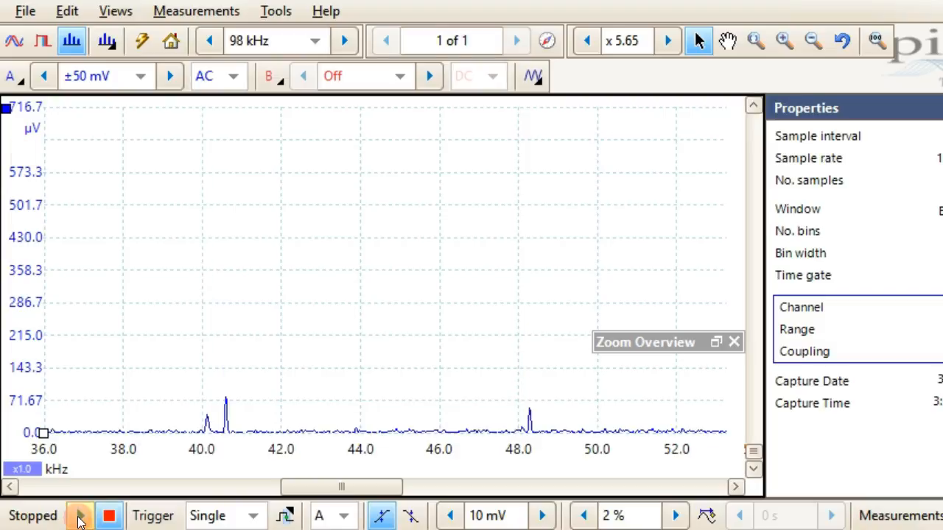
left_click(80, 515)
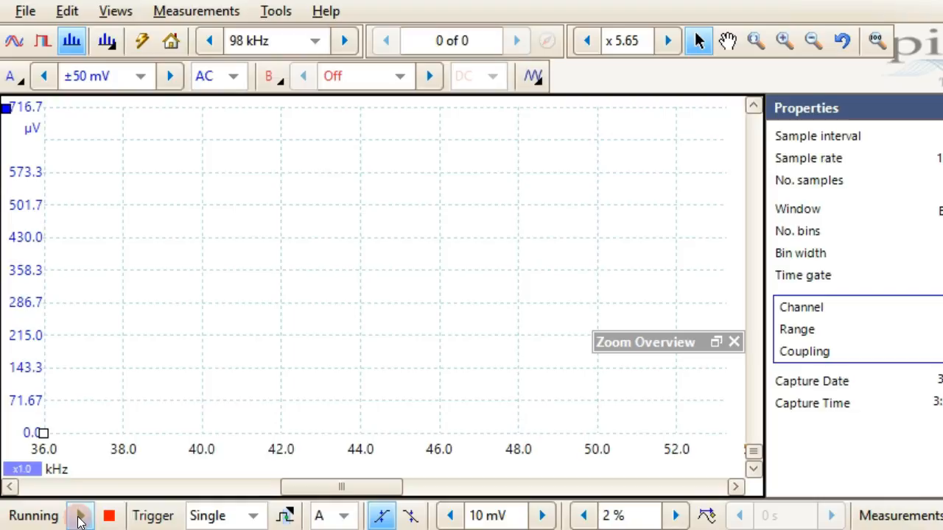
left_click(108, 515)
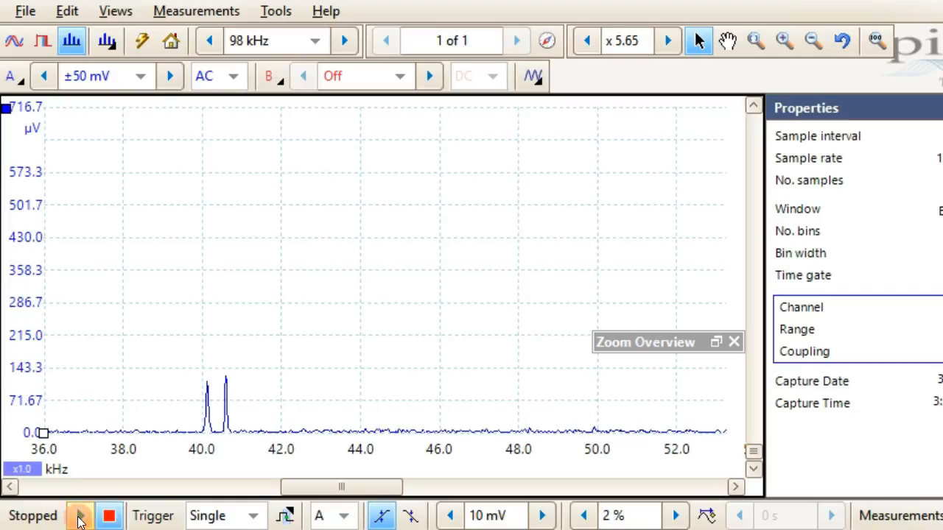
left_click(80, 515)
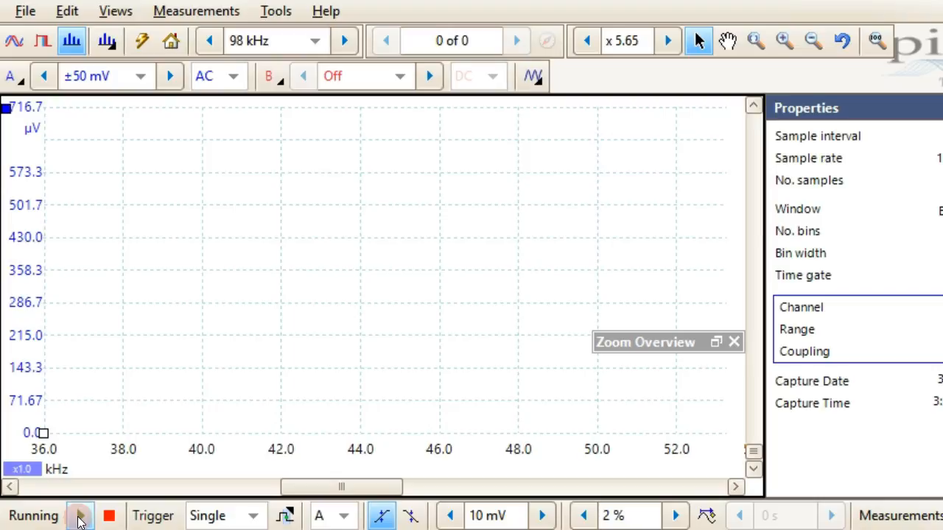
left_click(108, 515)
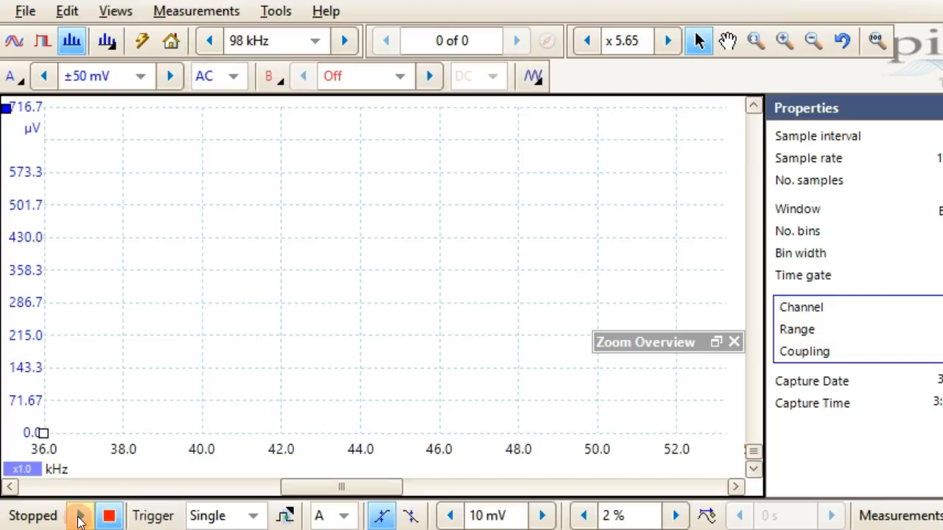
left_click(79, 516)
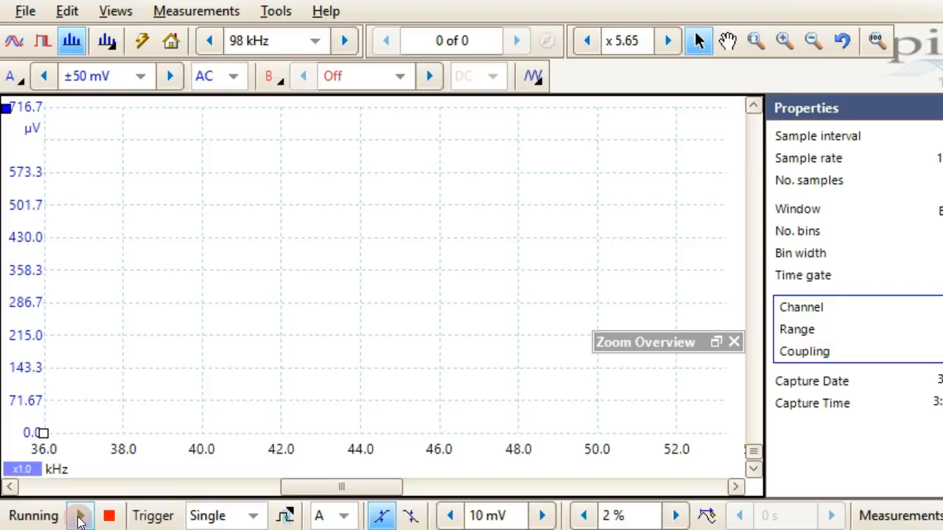
left_click(108, 516)
type("5")
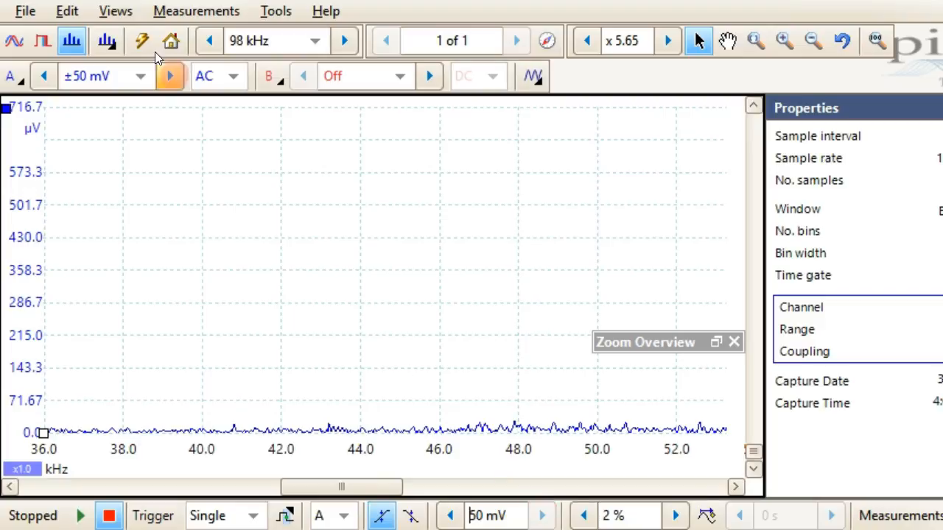
- Set channel A range to ±2 V and read the dominant 43.22 kHz, 28.76 mV peak
left_click(140, 76)
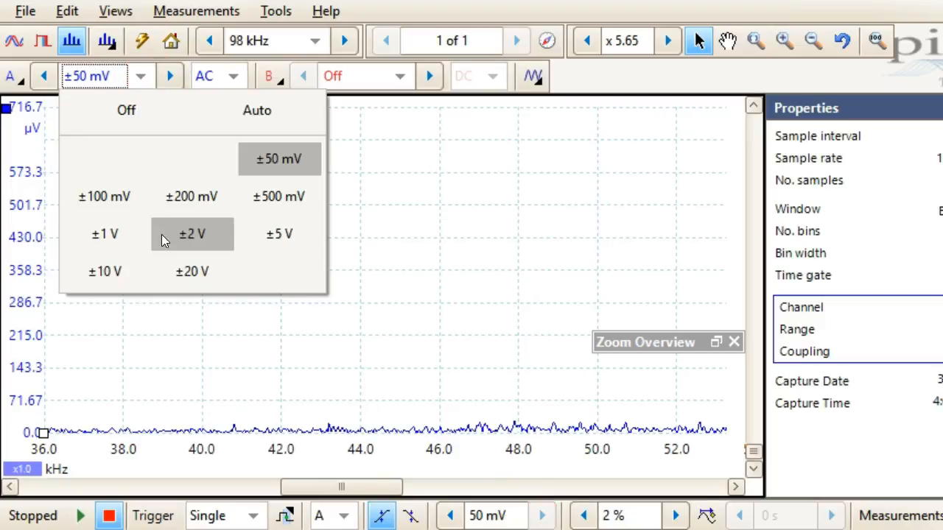
left_click(191, 234)
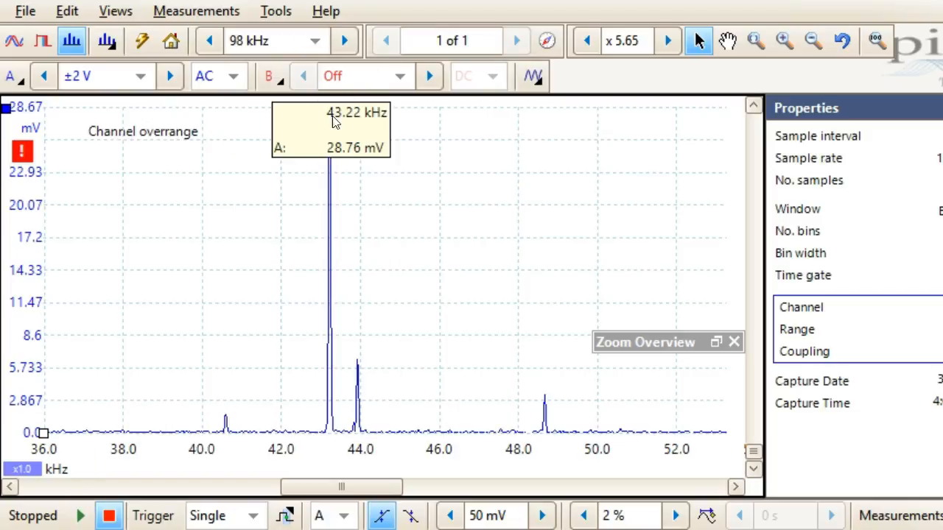
left_click(223, 380)
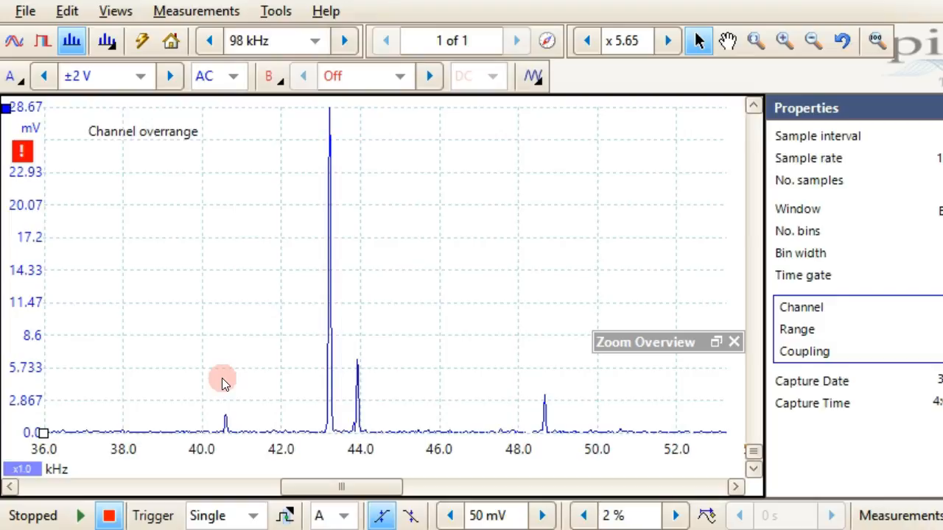
mouse_move(376, 333)
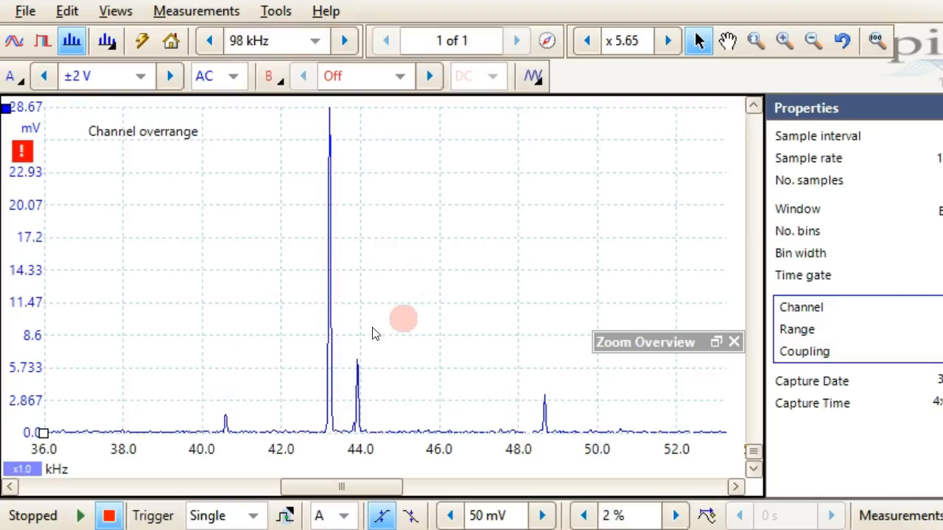
mouse_move(331, 248)
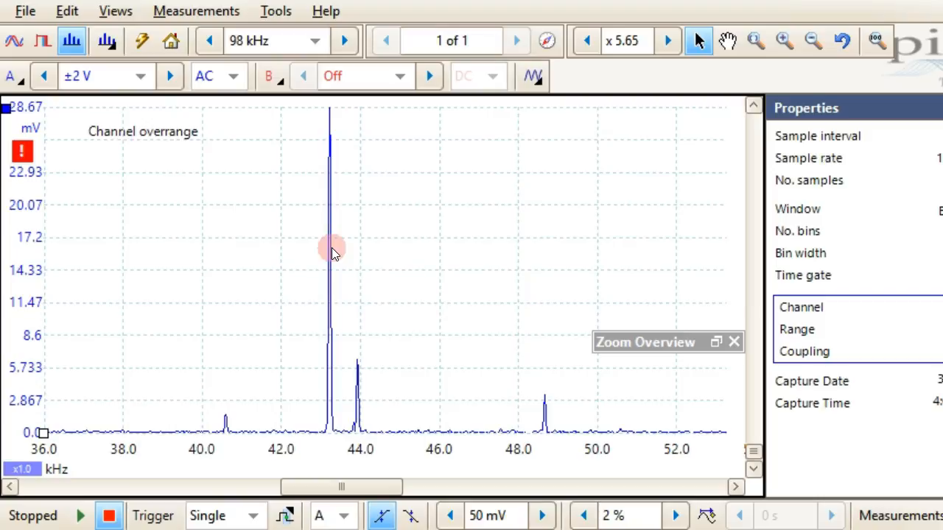
mouse_move(314, 287)
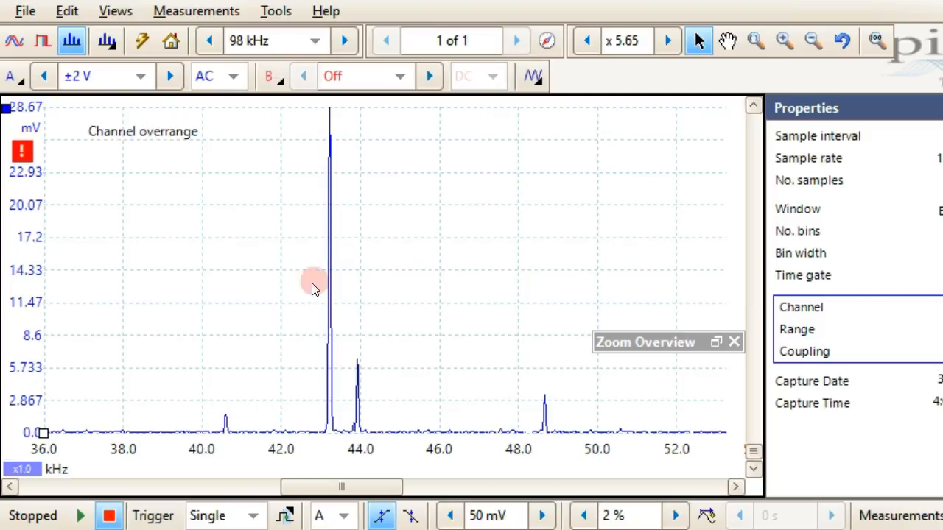
mouse_move(214, 317)
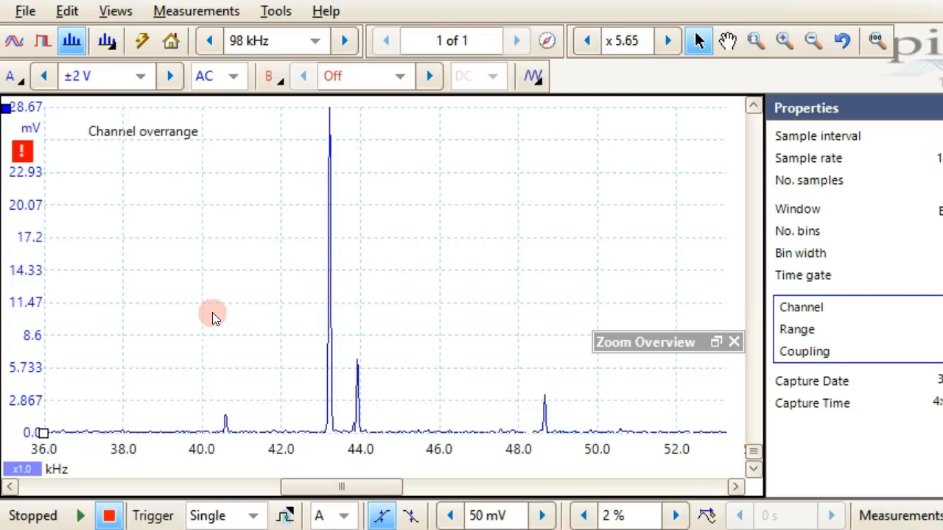